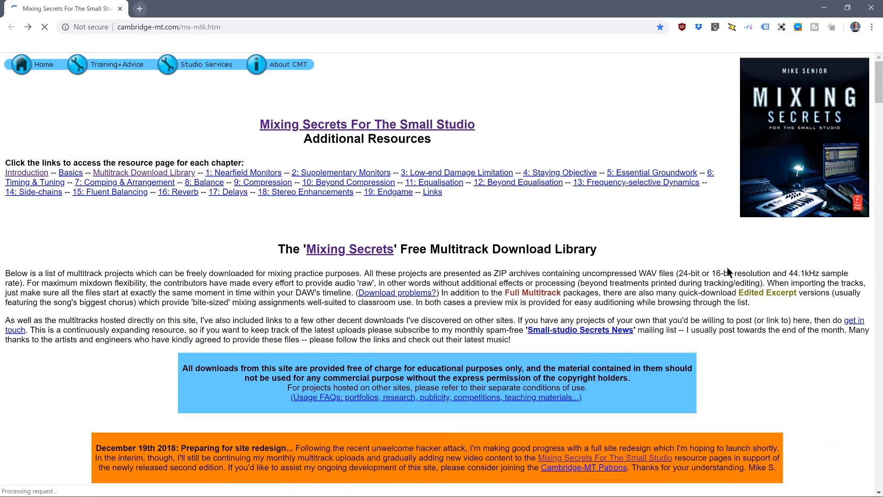
- Scroll the Files panel and open 68_Vox01_SFX.wav in the waveform editor
scroll("down", 3)
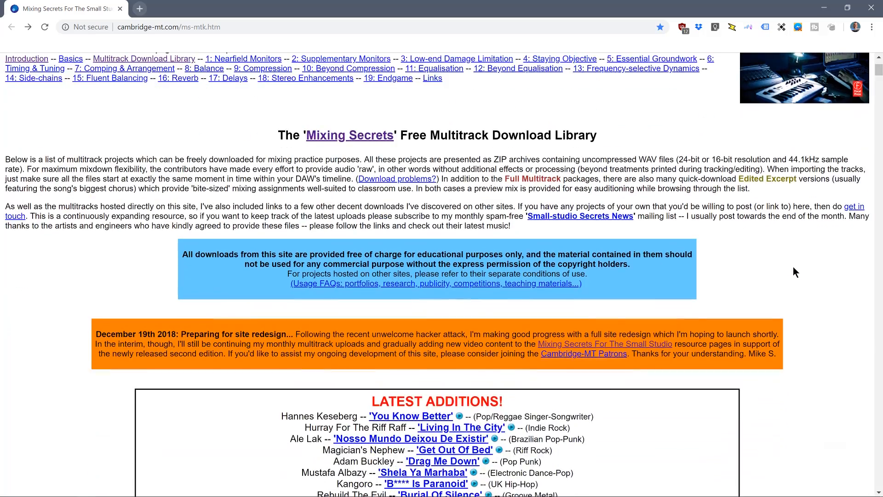
scroll("down", 3)
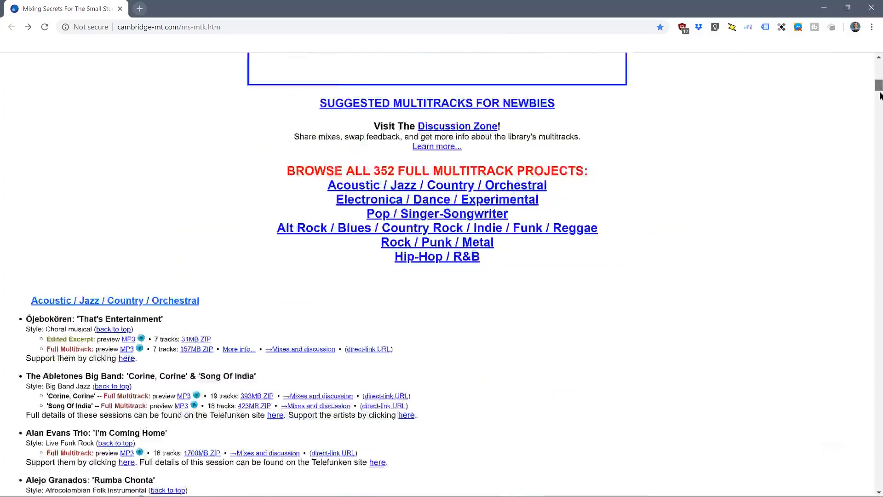
scroll("down", 3)
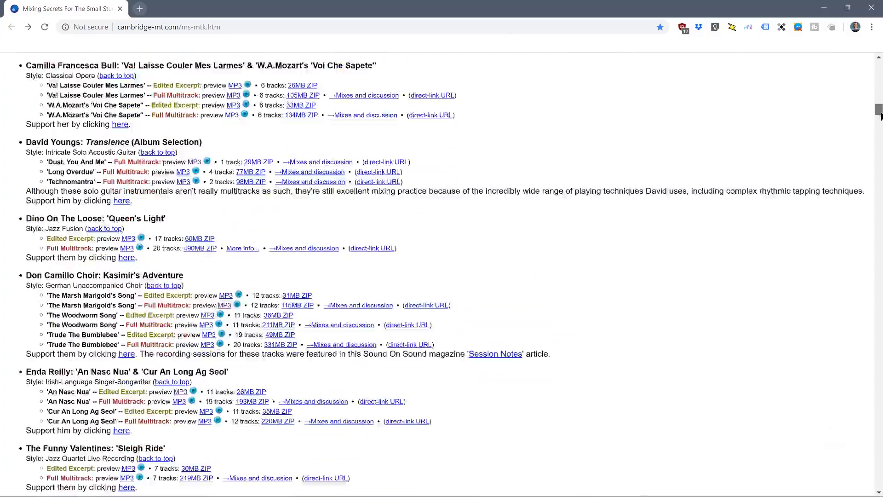
scroll("down", 3)
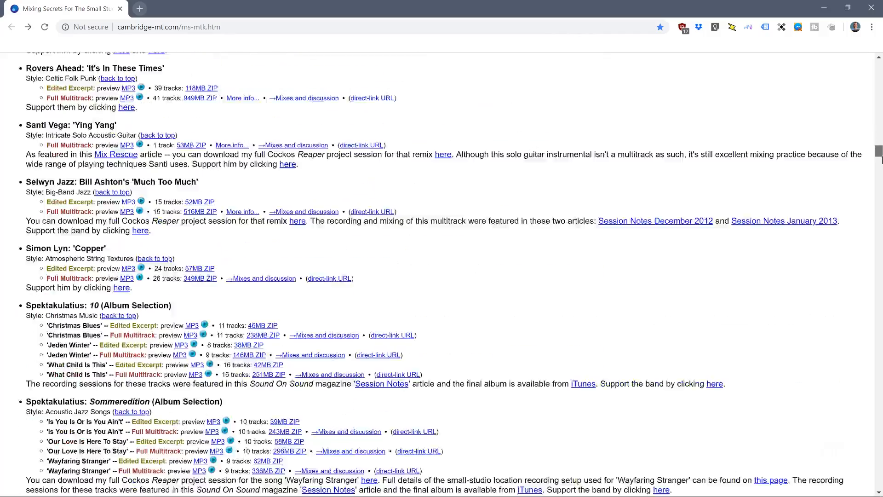
scroll("down", 3)
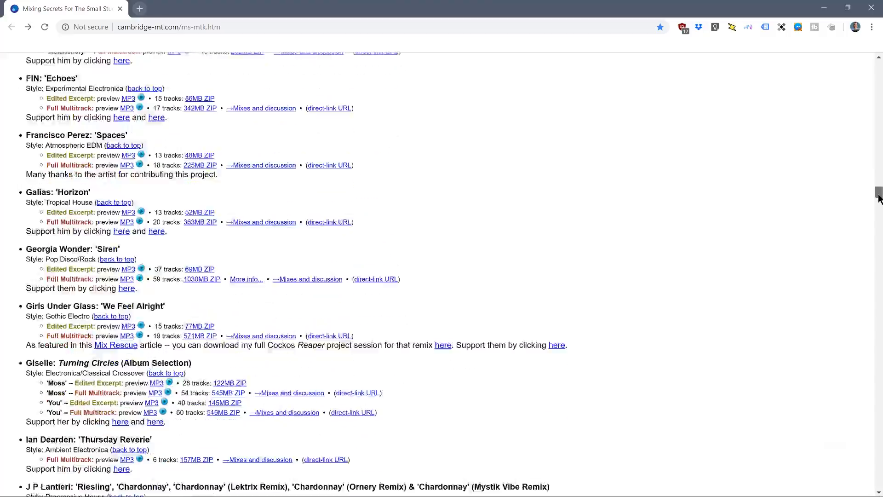
scroll("down", 3)
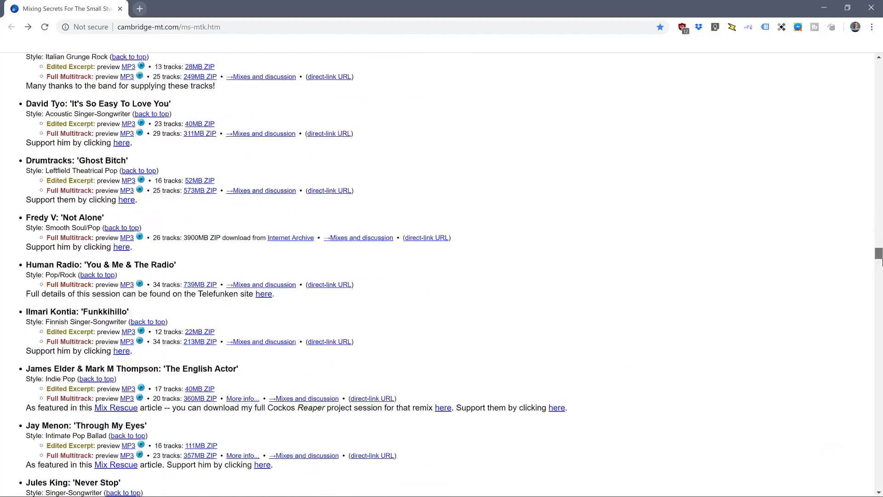
scroll("up", 3)
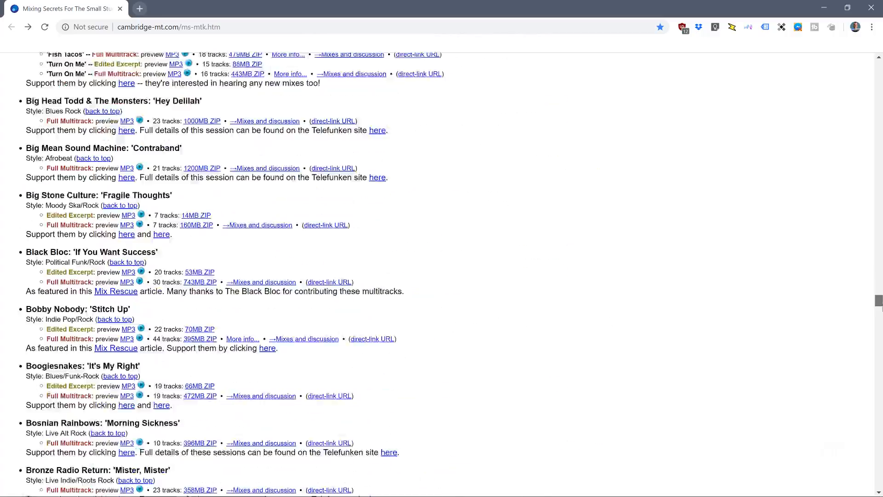
scroll("down", 3)
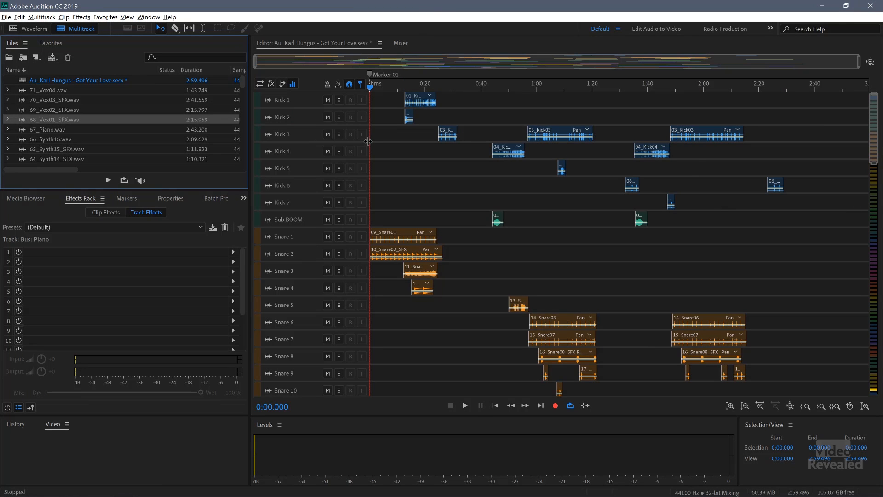
mouse_move(579, 87)
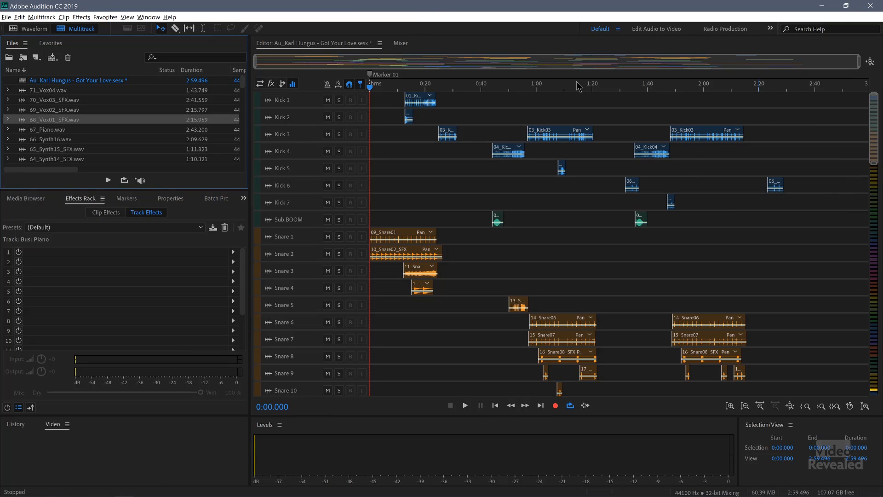
mouse_move(876, 125)
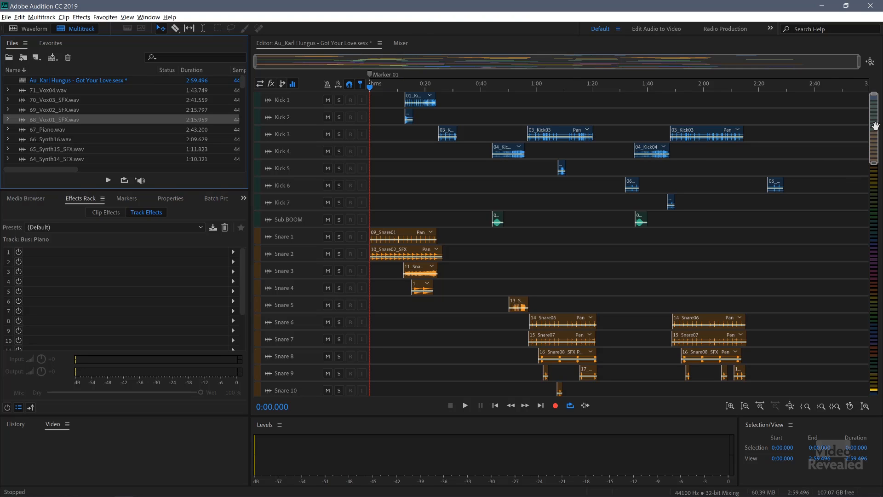
scroll("down", 3)
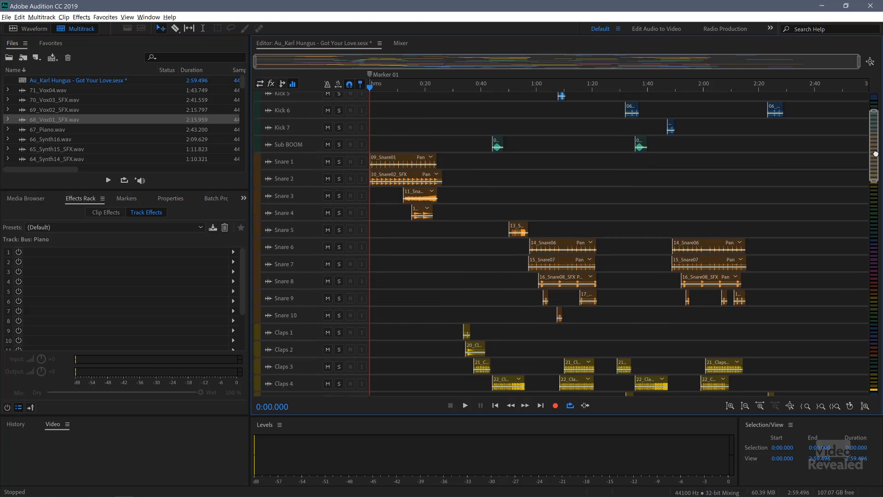
scroll("down", 3)
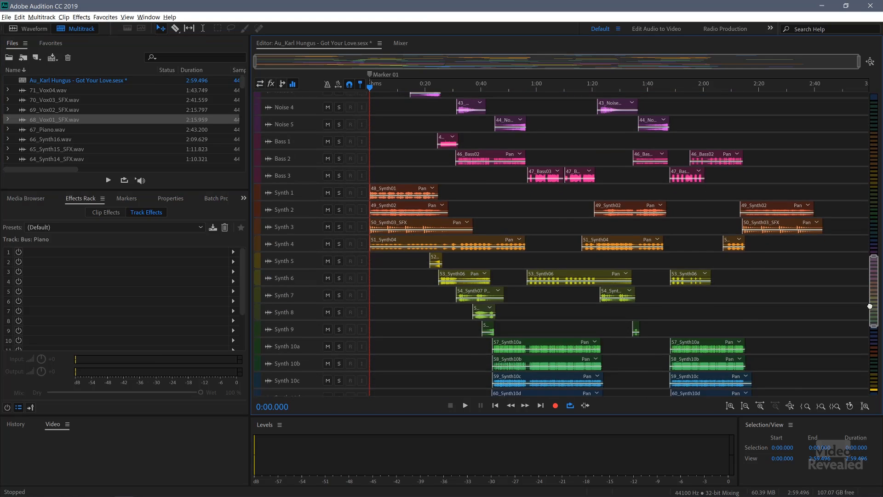
scroll("up", 3)
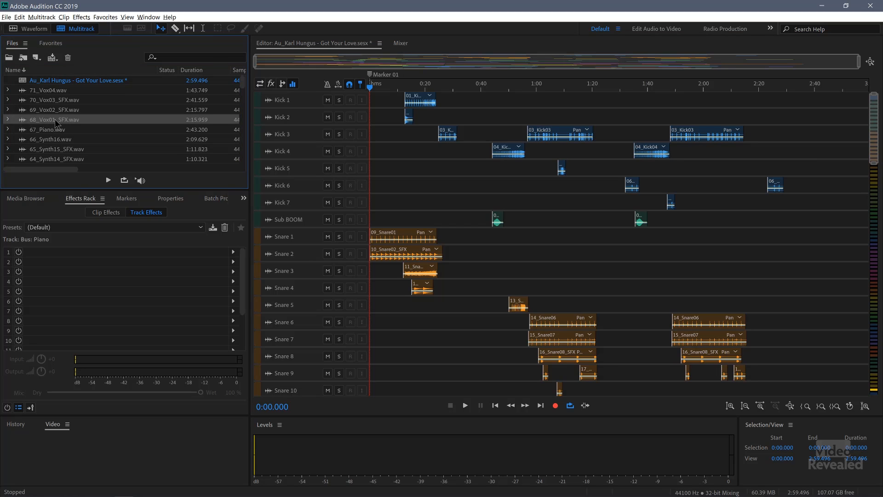
double_click(54, 119)
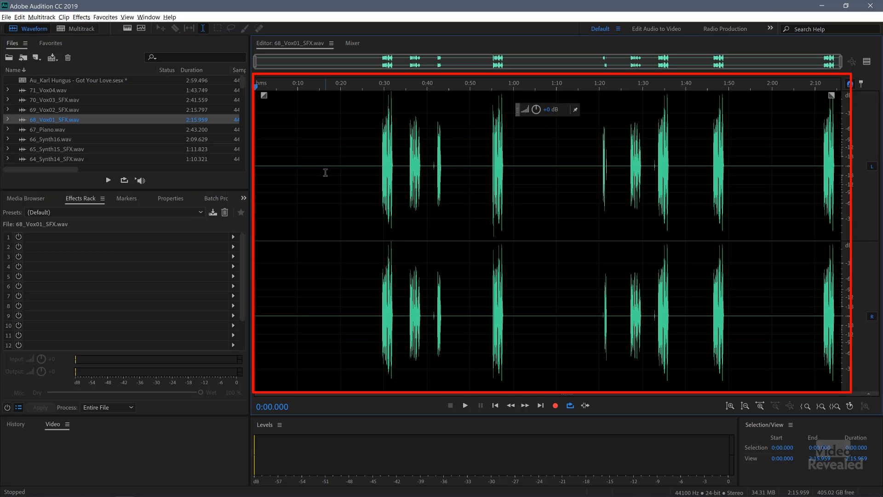
- Review the format options in the Export File dialog, then cancel the export
left_click(6, 17)
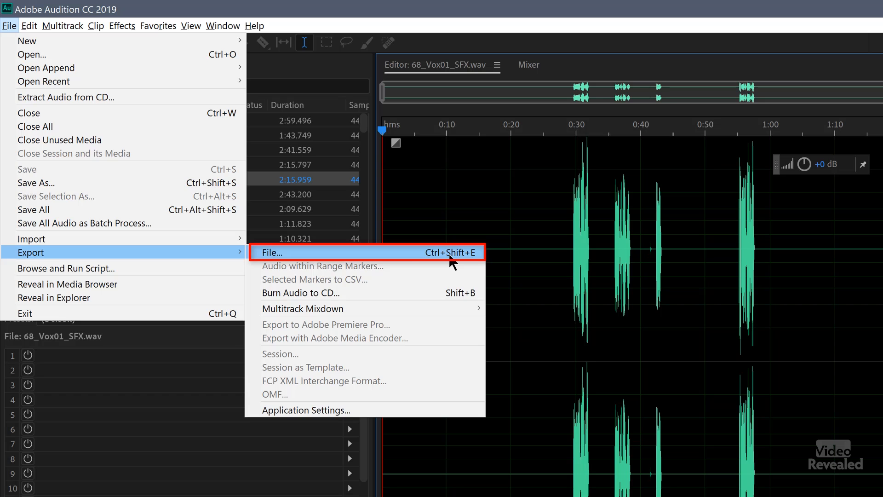
left_click(272, 252)
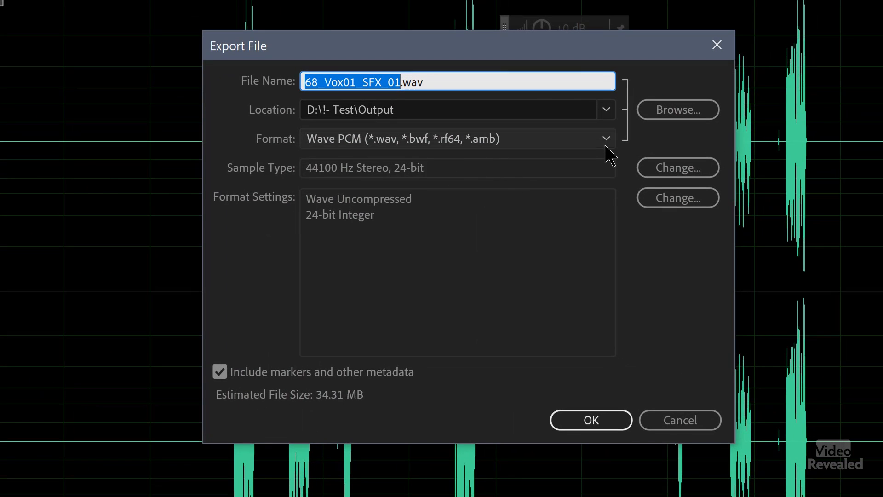
left_click(606, 139)
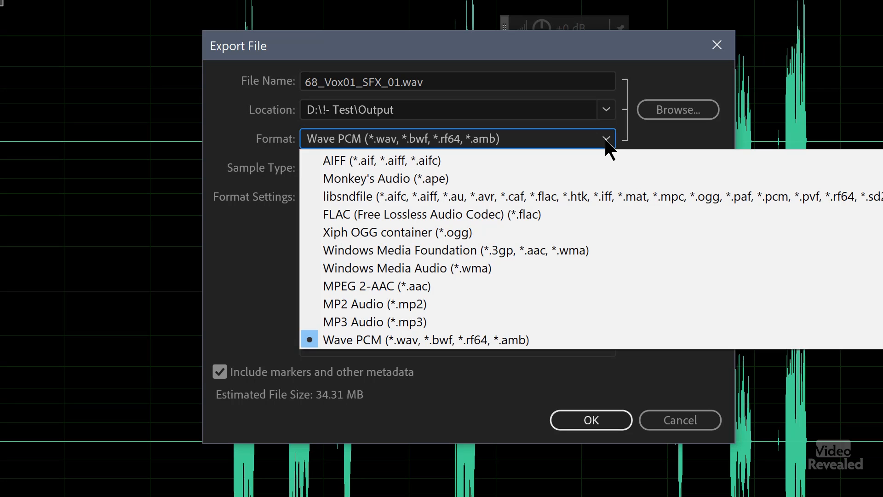
mouse_move(713, 62)
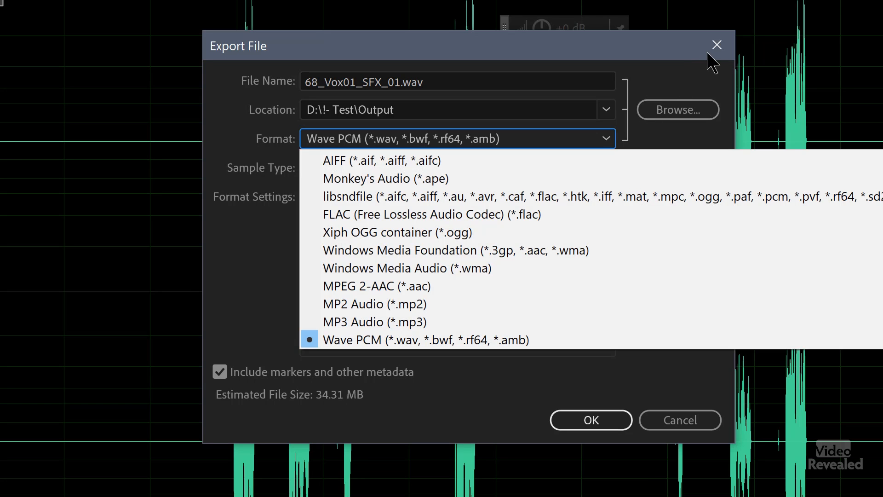
left_click(717, 45)
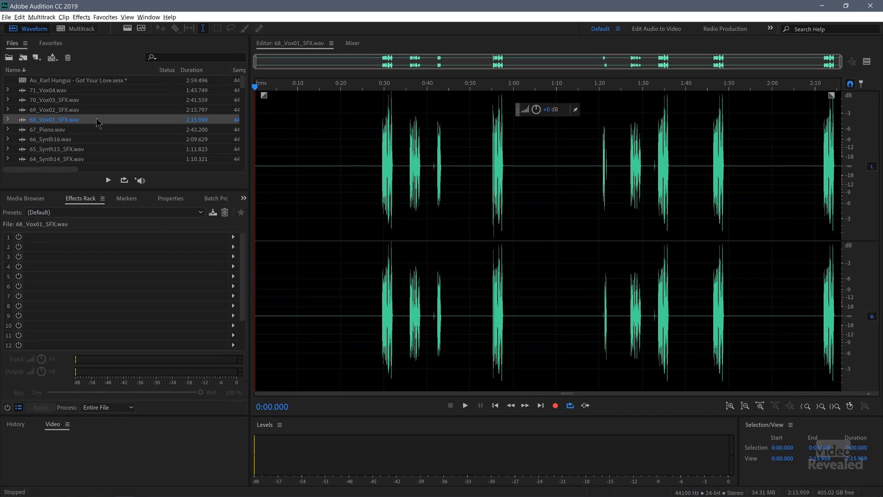
mouse_move(108, 118)
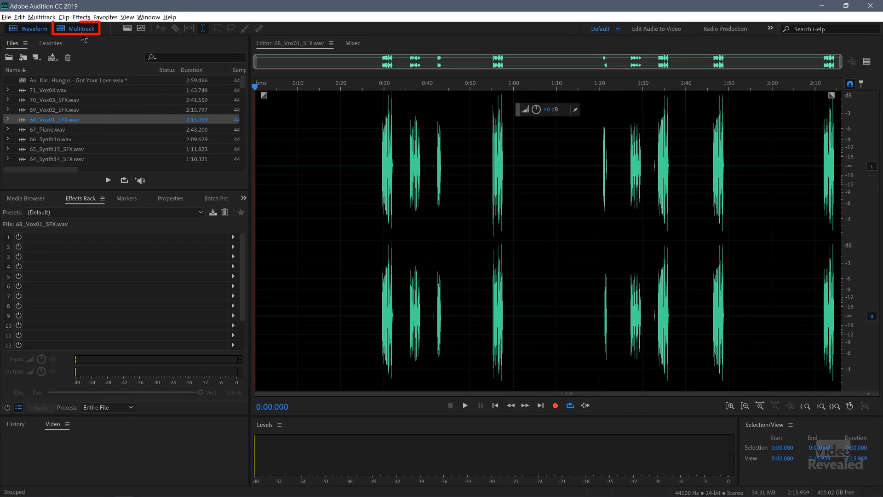
- Return to the Multitrack view, check the empty Output folder, and switch back to Audition
left_click(75, 29)
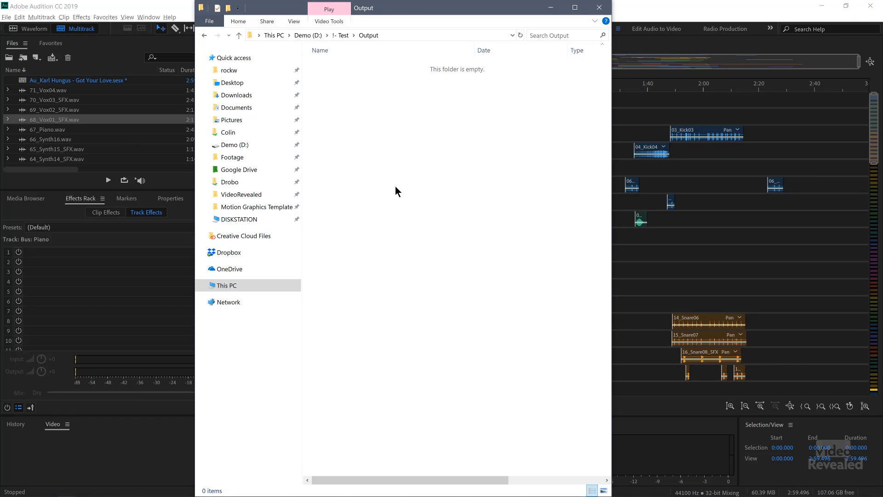
left_click(599, 7)
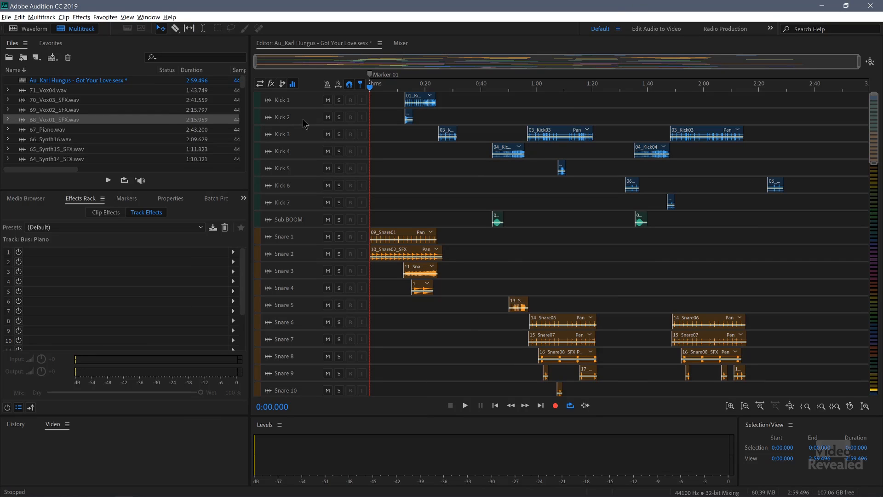
- Play the 'Got Your Love' mix, jump to about 1:00, then stop playback
left_click(464, 405)
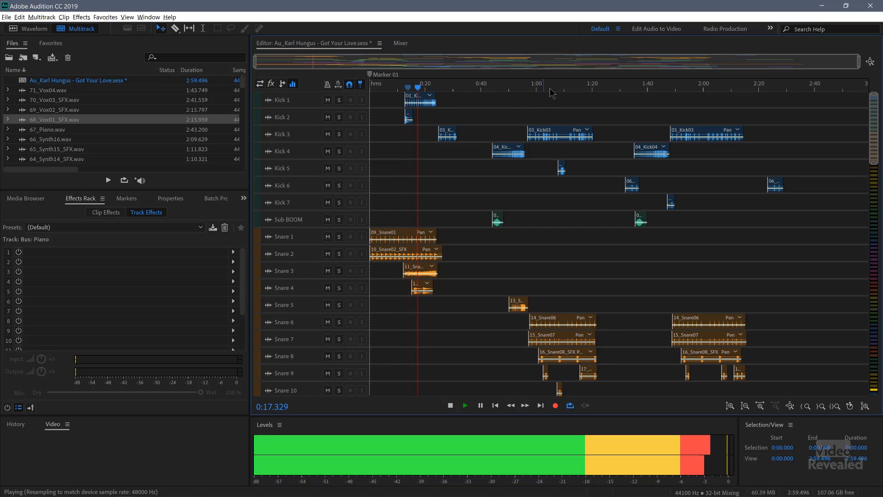
left_click(553, 89)
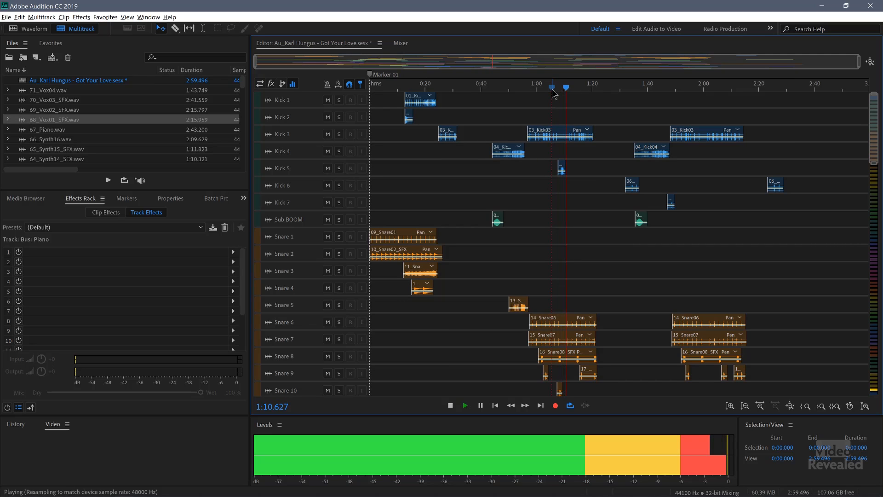
left_click(450, 405)
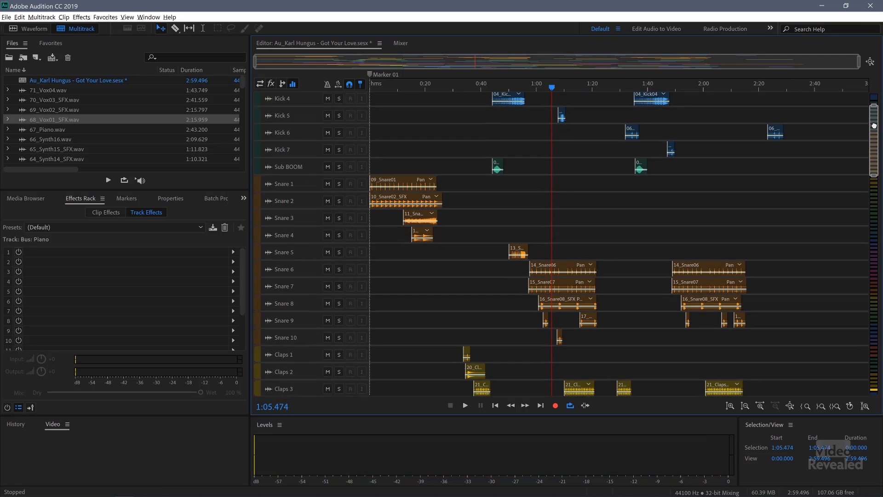
scroll("down", 3)
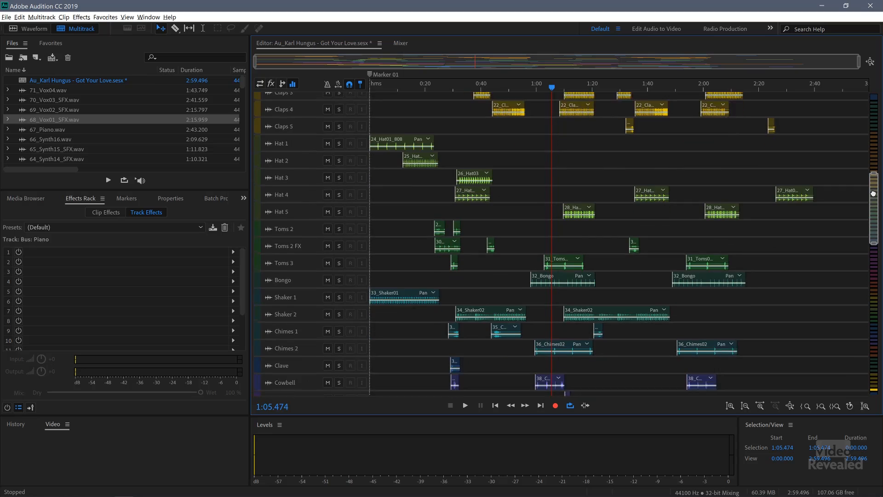
scroll("down", 3)
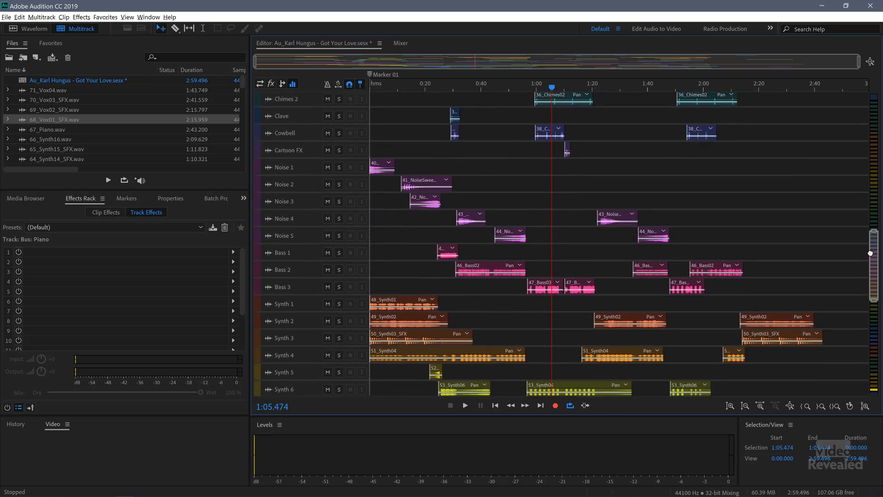
scroll("down", 3)
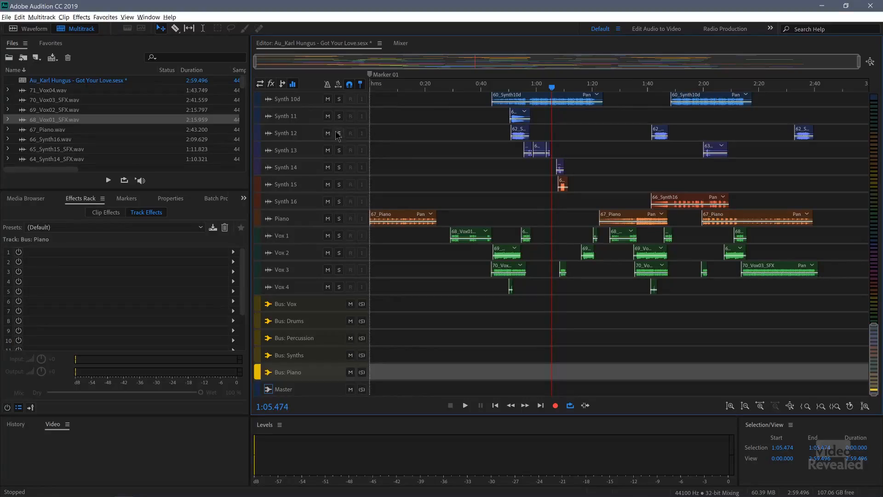
- Start a Multitrack Mixdown export of the entire session from the File menu
left_click(6, 17)
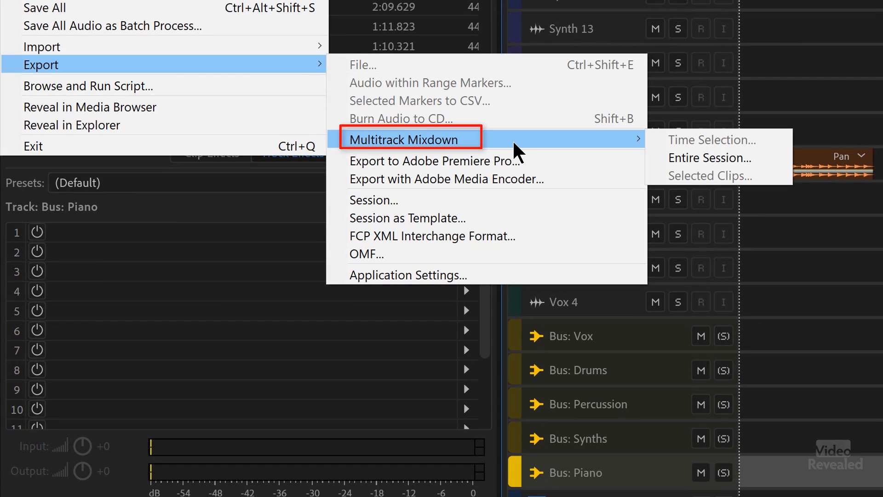
mouse_move(715, 159)
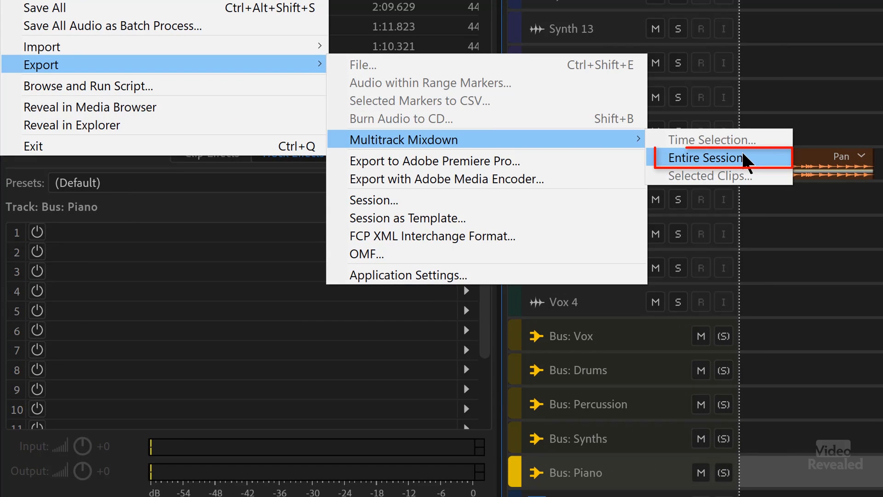
mouse_move(723, 157)
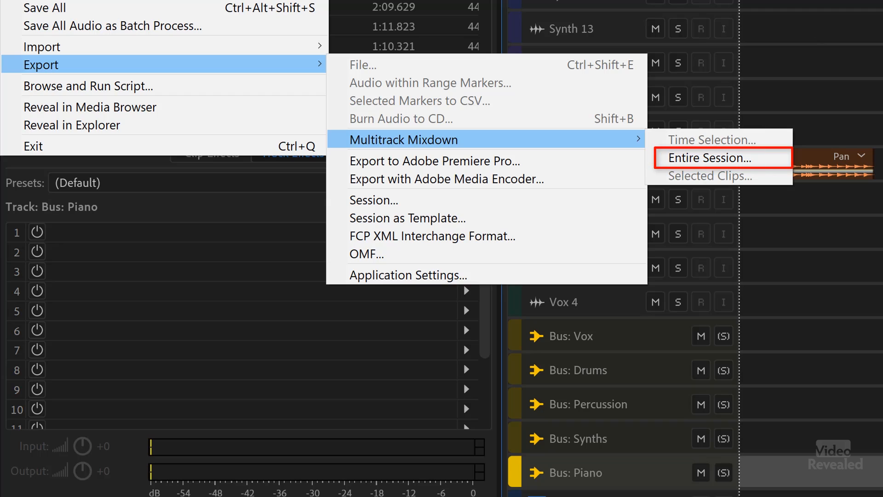
mouse_move(752, 143)
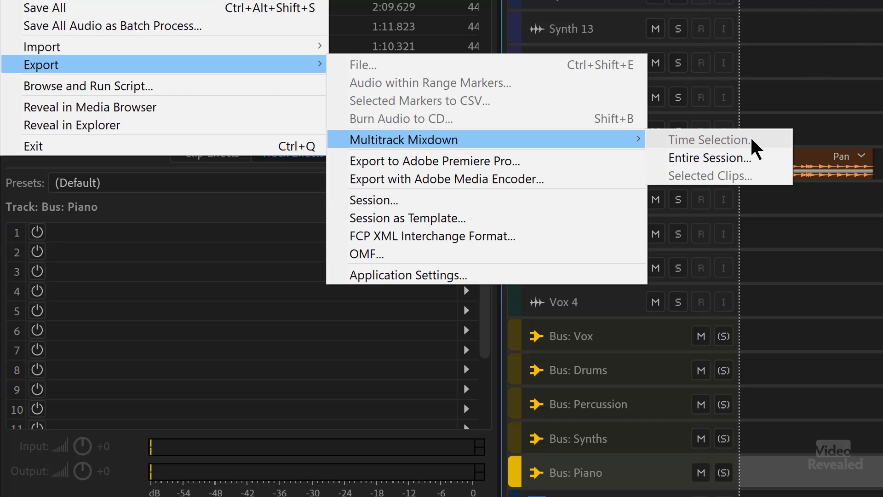
mouse_move(732, 186)
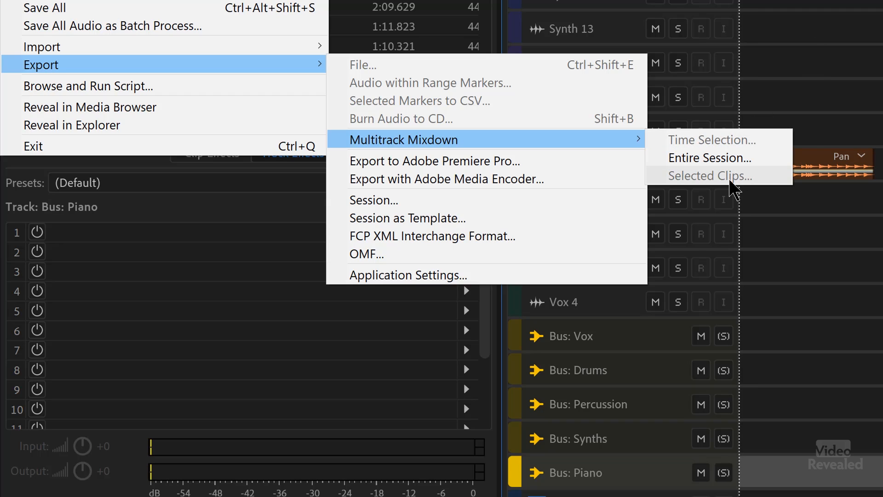
mouse_move(759, 181)
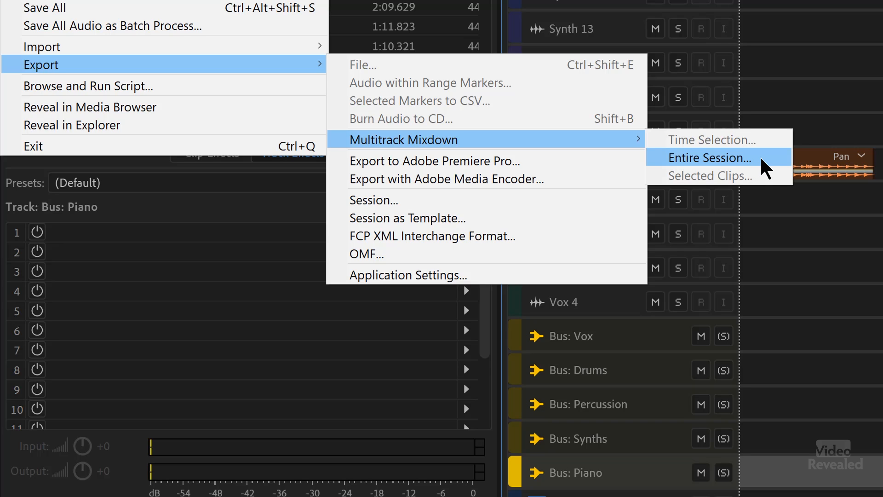
left_click(709, 158)
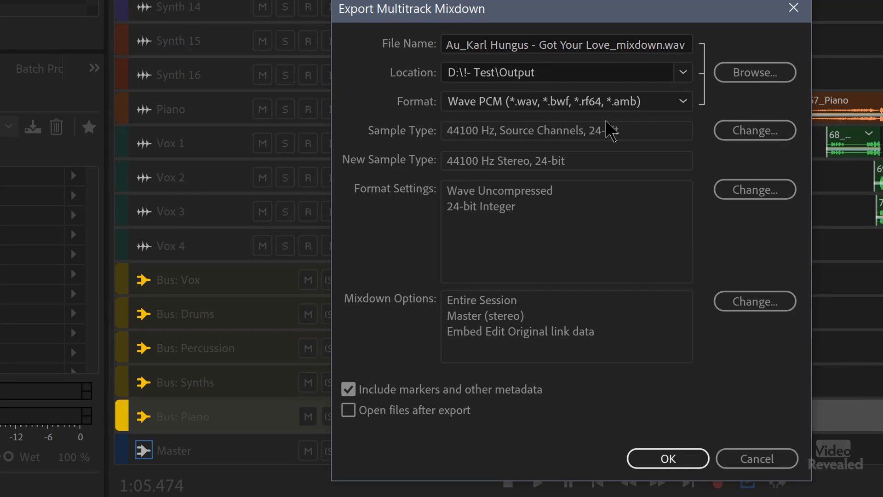
left_click(682, 101)
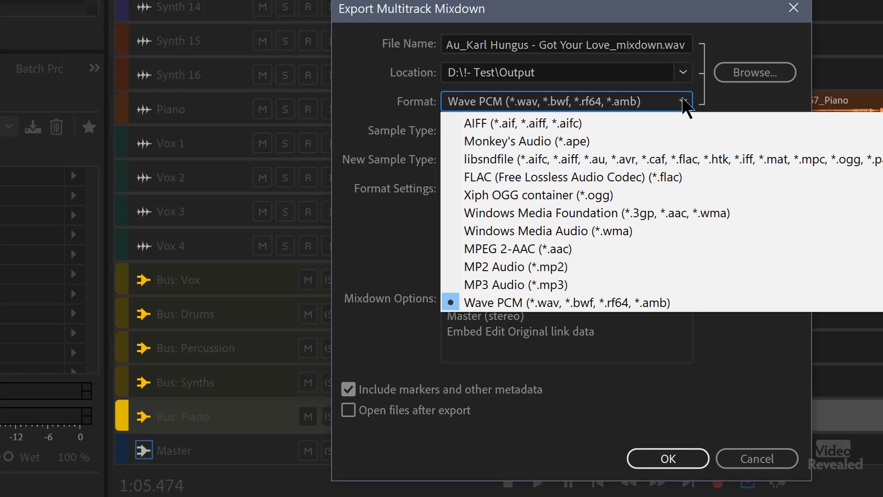
mouse_move(517, 248)
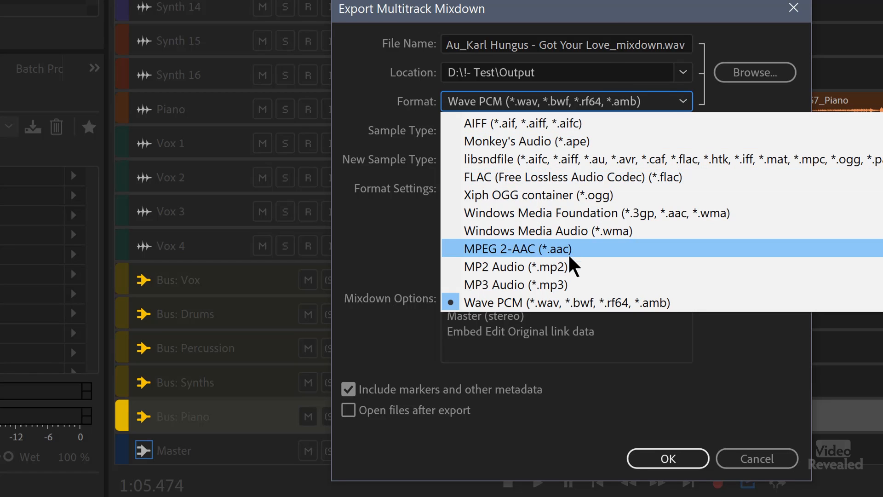
left_click(566, 303)
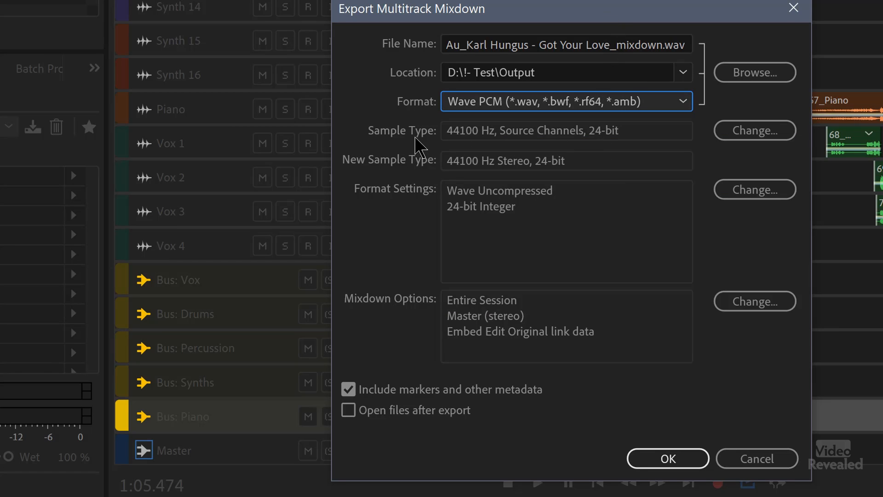
mouse_move(430, 175)
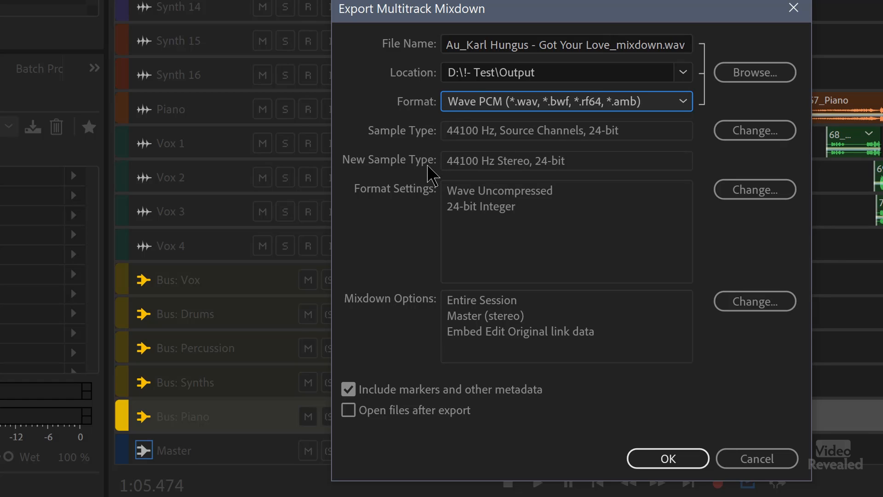
mouse_move(639, 173)
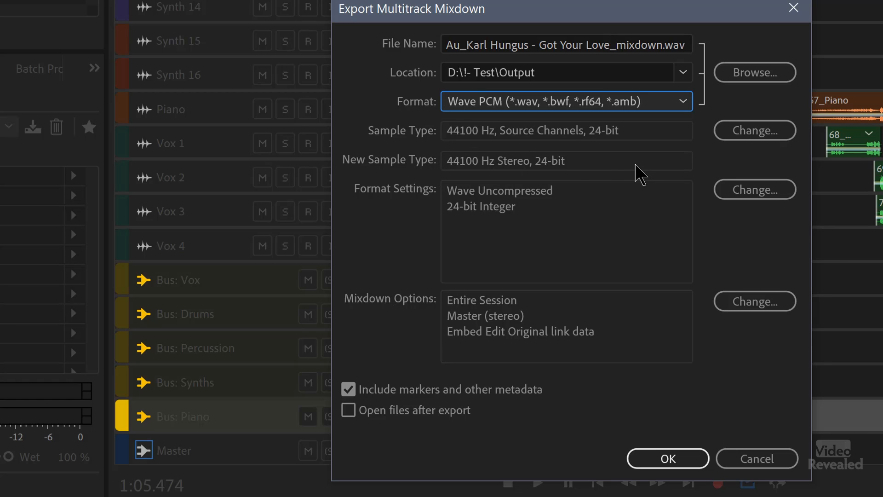
mouse_move(510, 158)
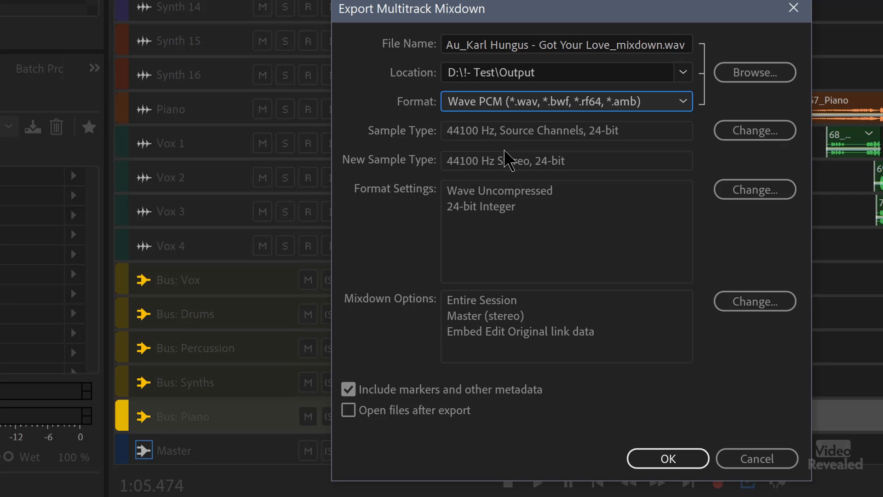
mouse_move(642, 155)
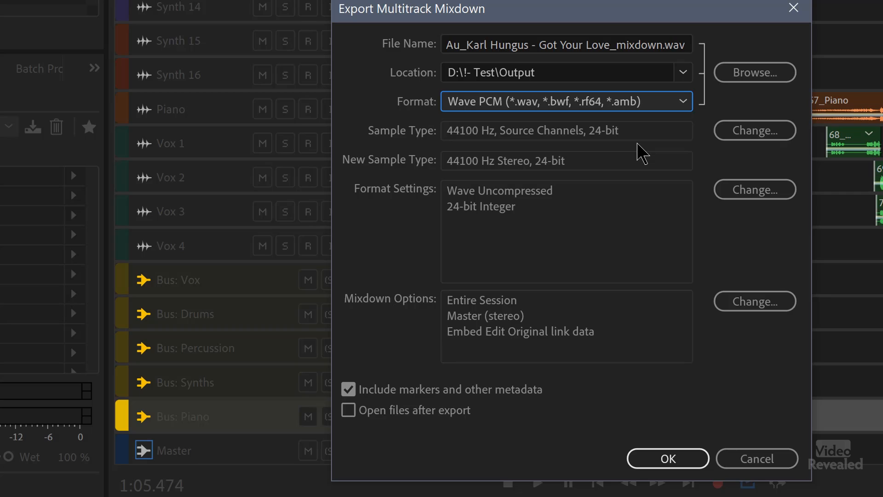
mouse_move(754, 189)
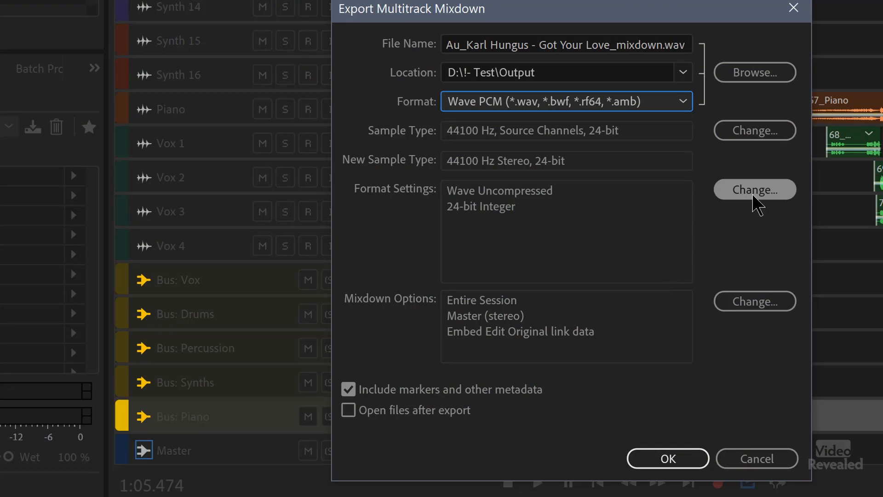
mouse_move(495, 200)
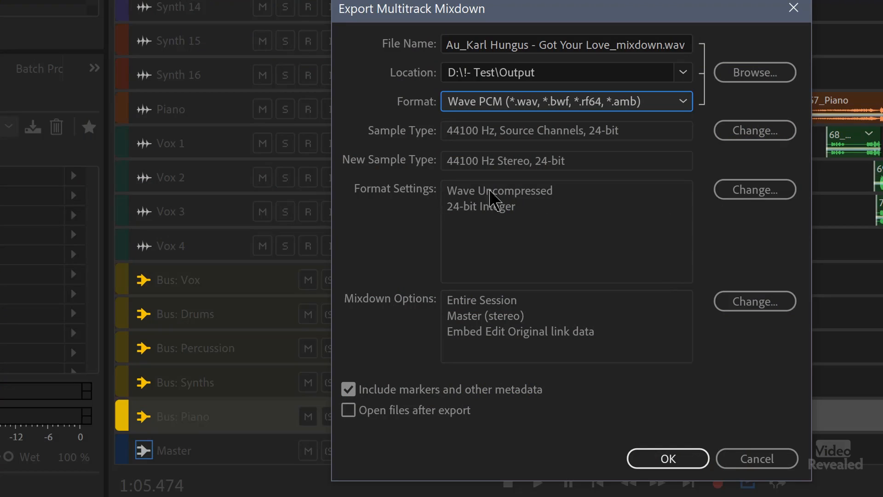
left_click(754, 189)
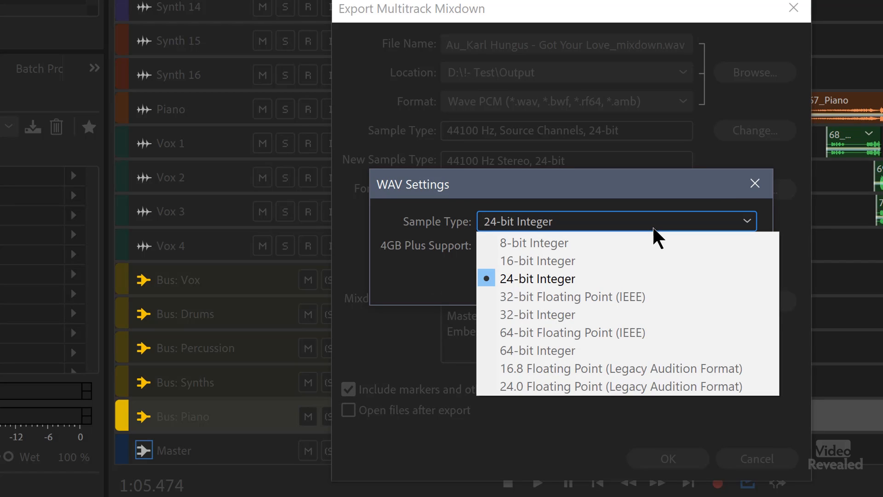
mouse_move(654, 237)
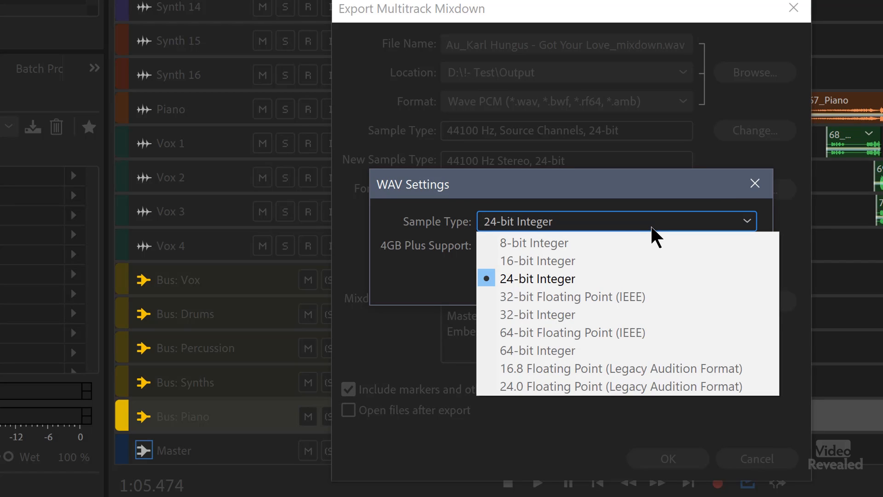
left_click(536, 278)
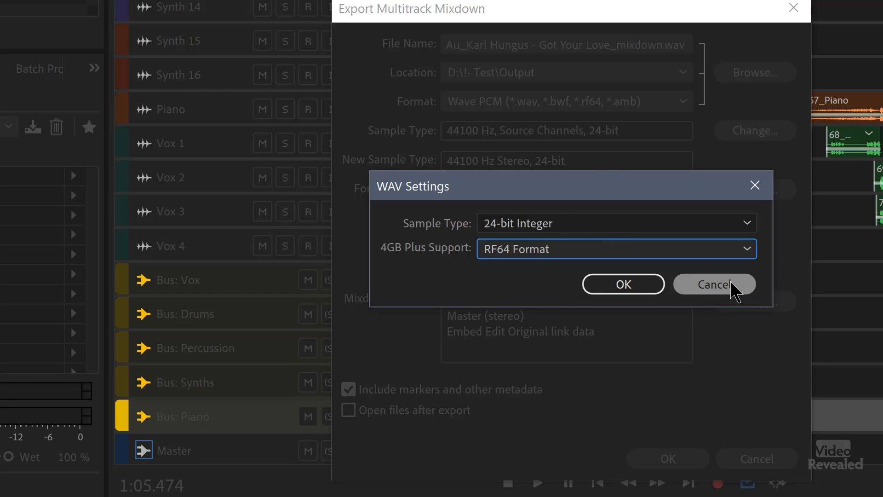
left_click(713, 283)
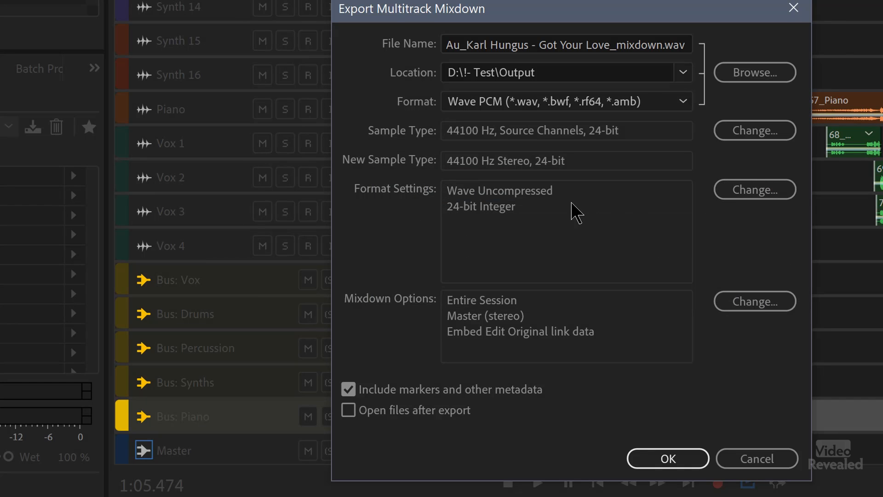
mouse_move(563, 252)
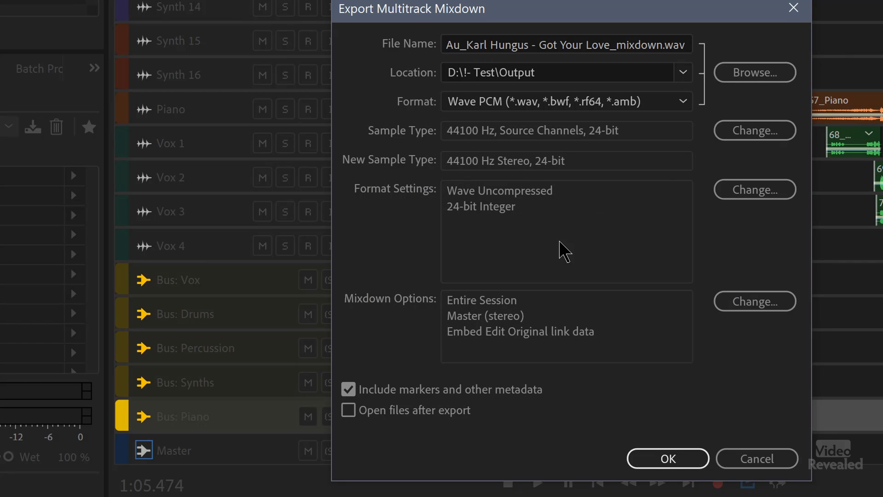
mouse_move(586, 289)
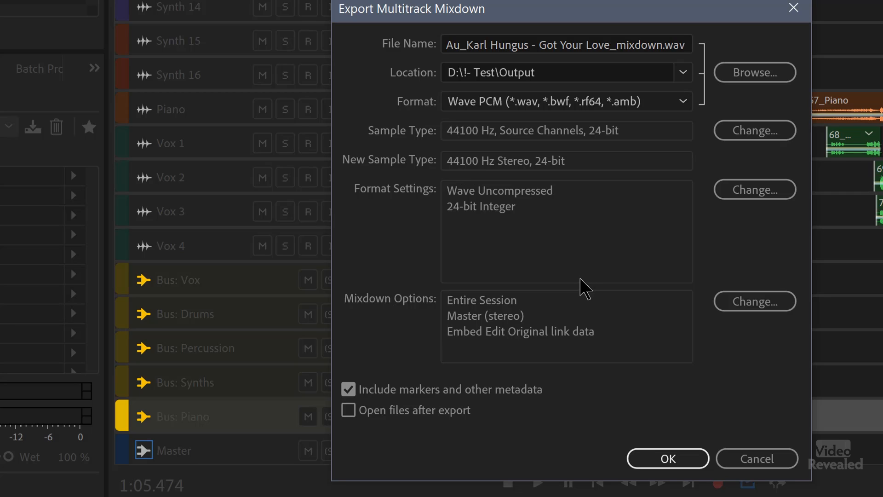
mouse_move(538, 401)
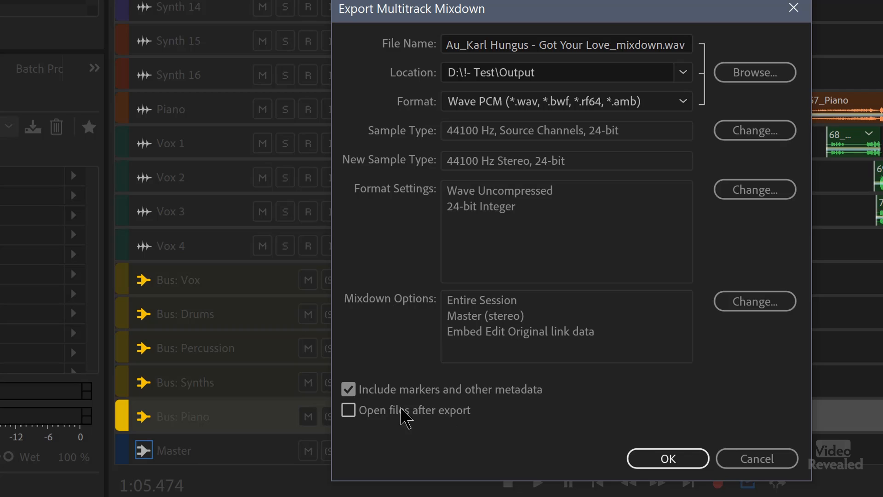
mouse_move(404, 424)
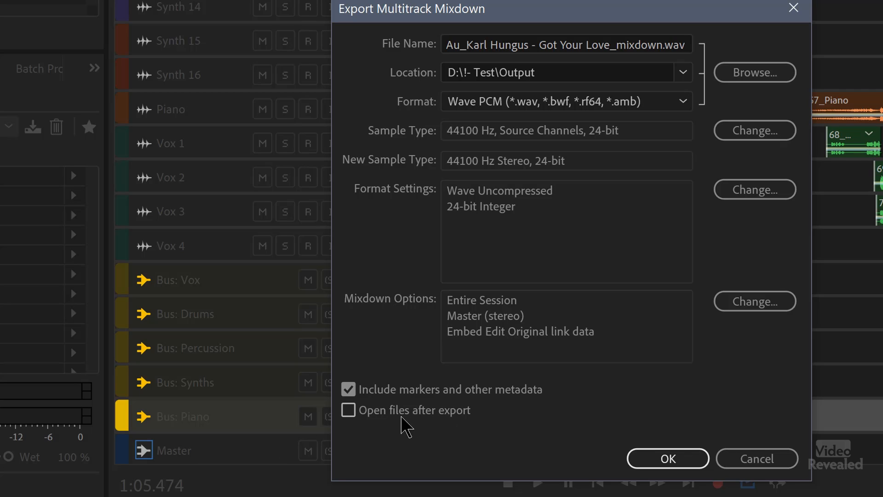
mouse_move(479, 431)
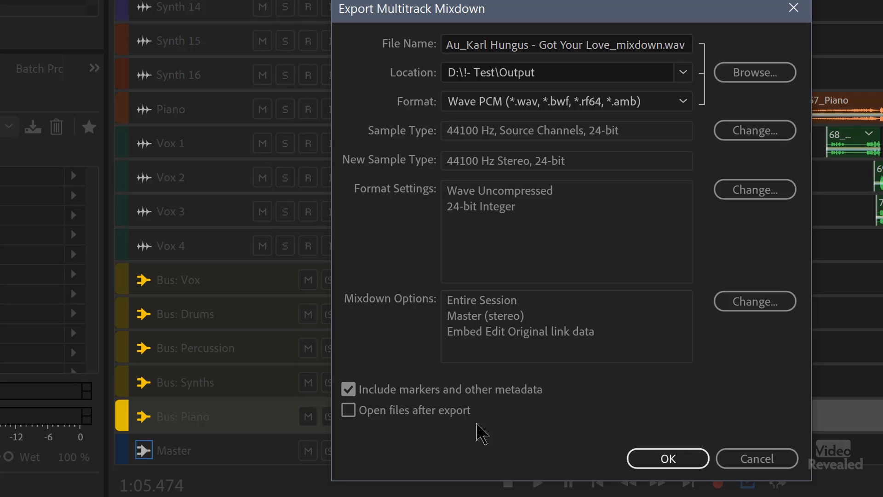
mouse_move(607, 340)
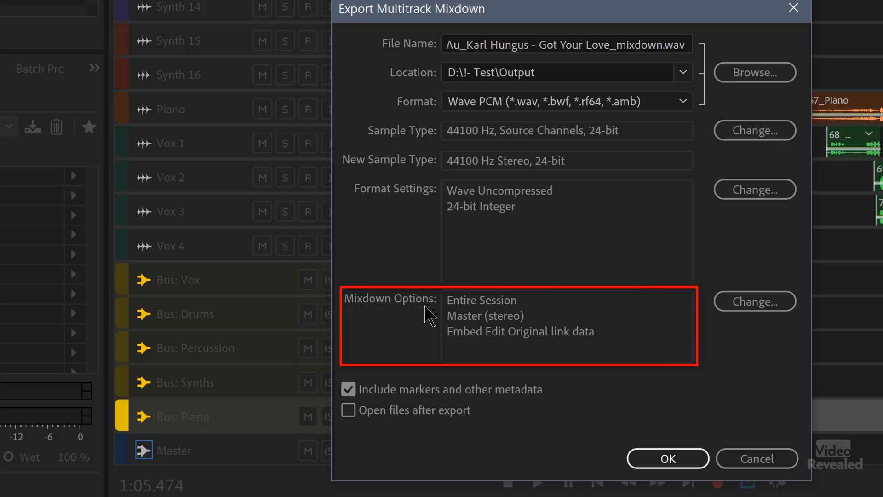
mouse_move(546, 314)
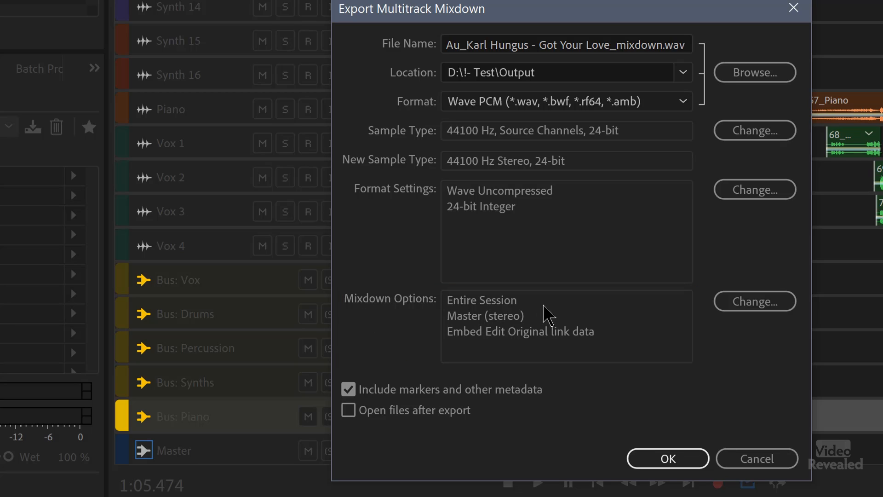
mouse_move(713, 309)
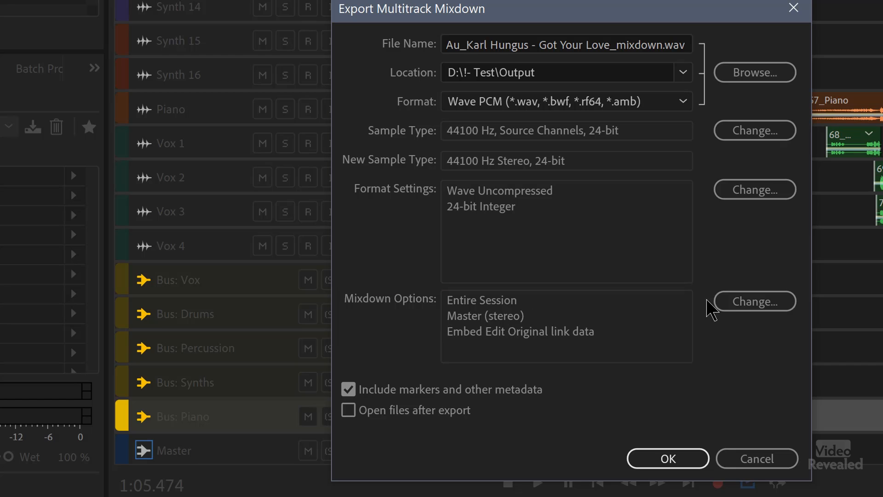
- Open Mixdown Options from the Export Multitrack Mixdown dialog
left_click(753, 301)
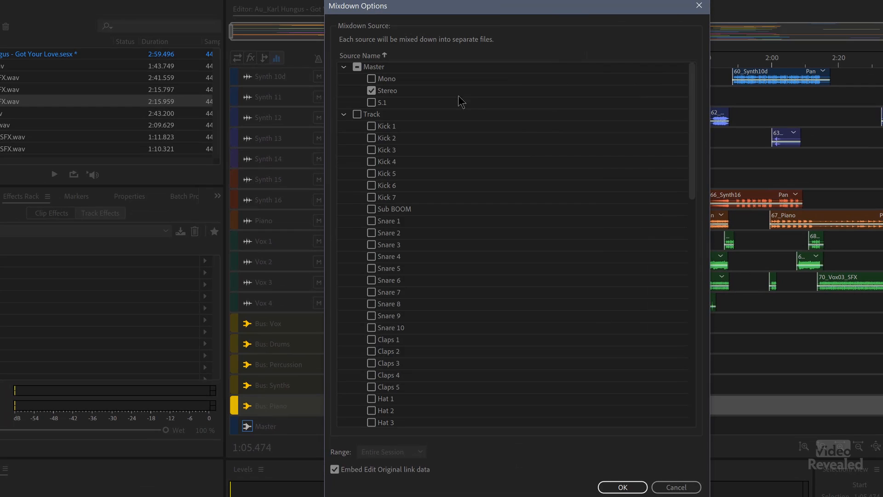
- In Mixdown Options, uncheck Master Stereo and check every individual Track, leaving Bus off
left_click(371, 90)
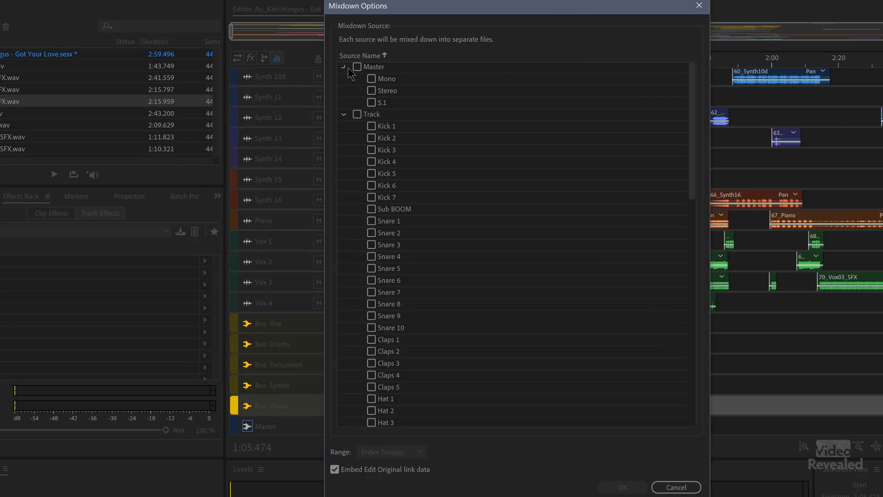
left_click(343, 66)
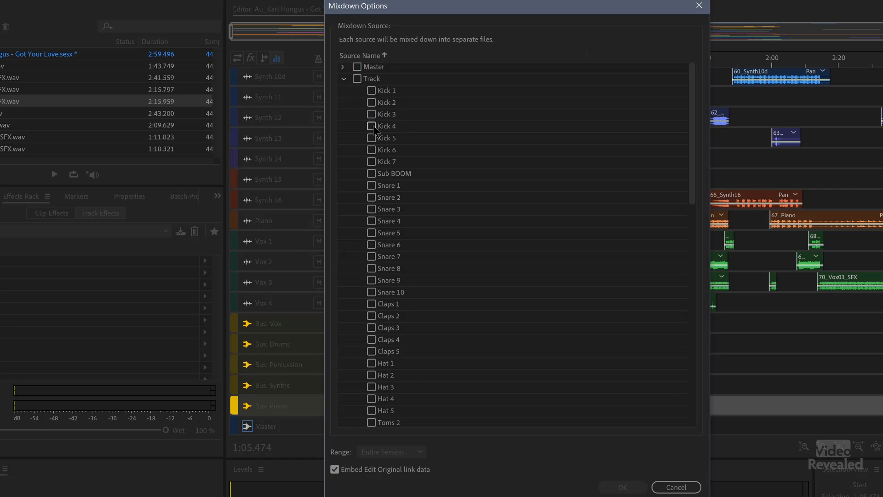
left_click(371, 125)
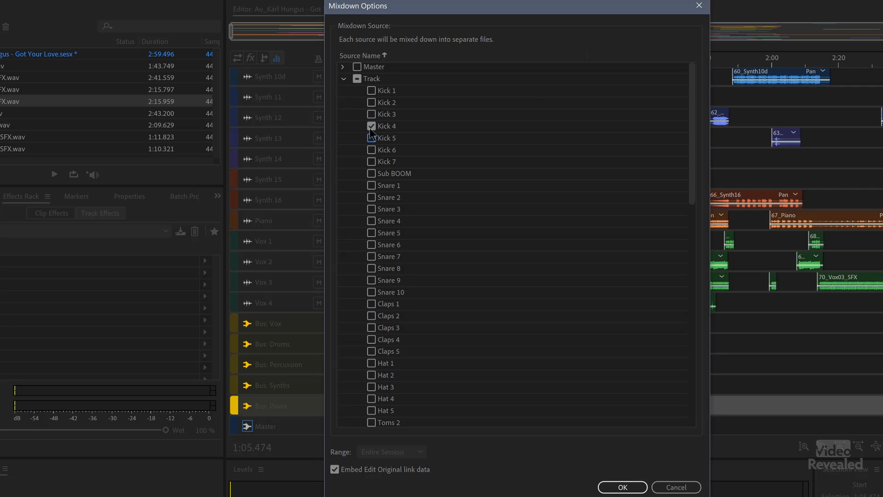
scroll("down", 3)
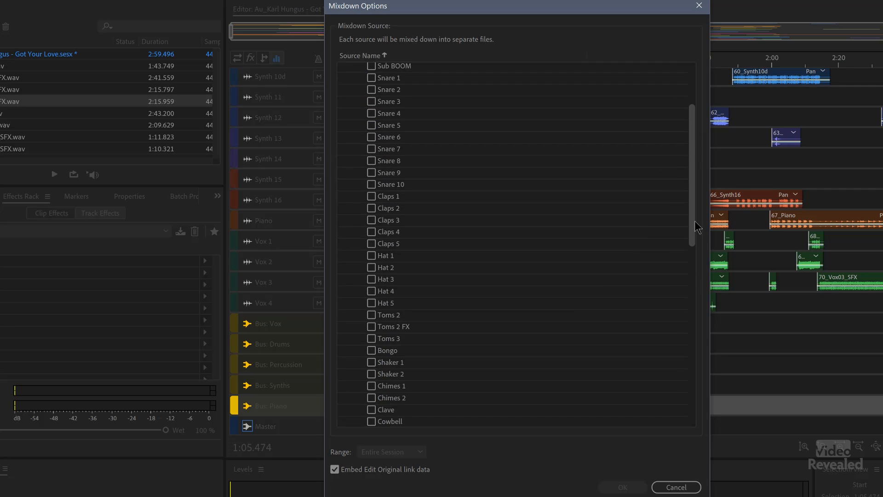
scroll("down", 3)
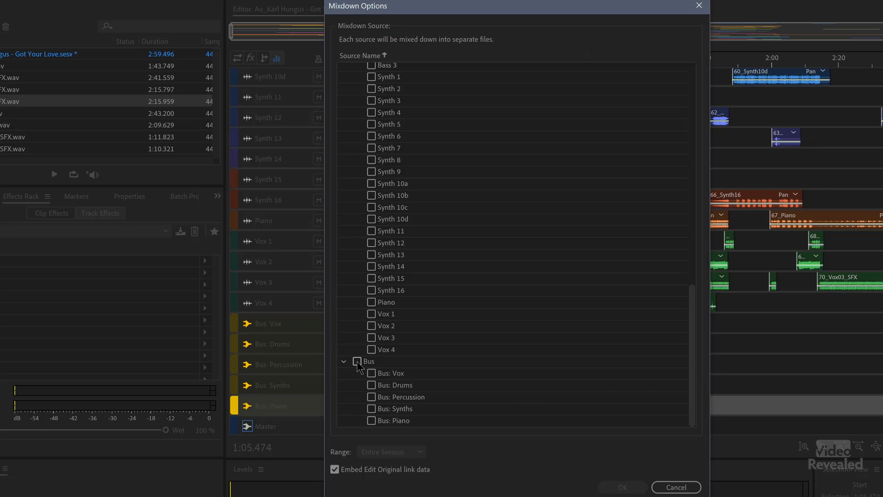
left_click(358, 361)
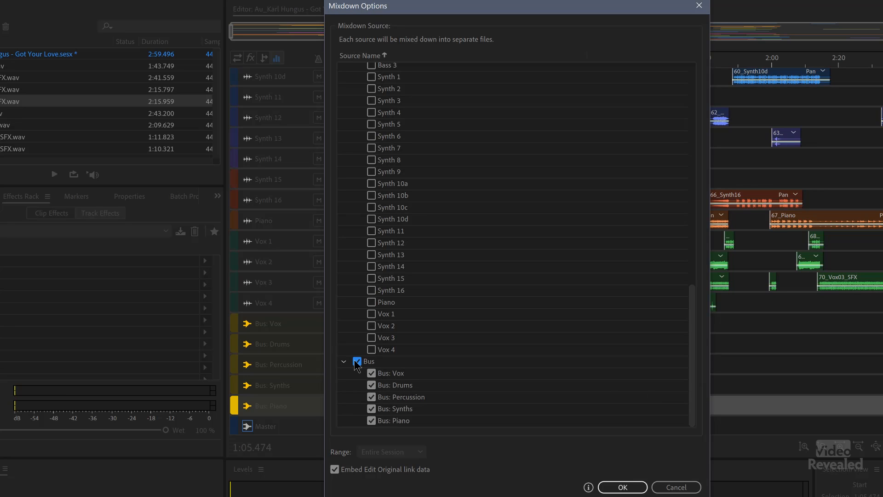
left_click(357, 361)
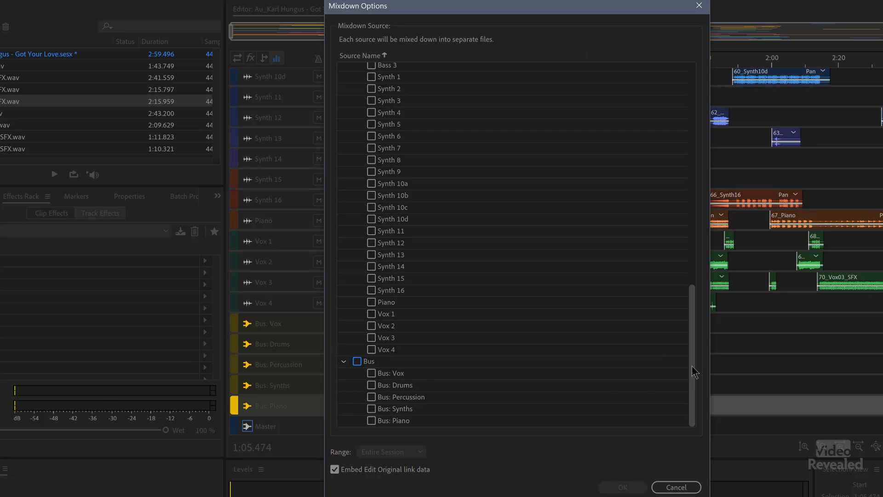
scroll("up", 3)
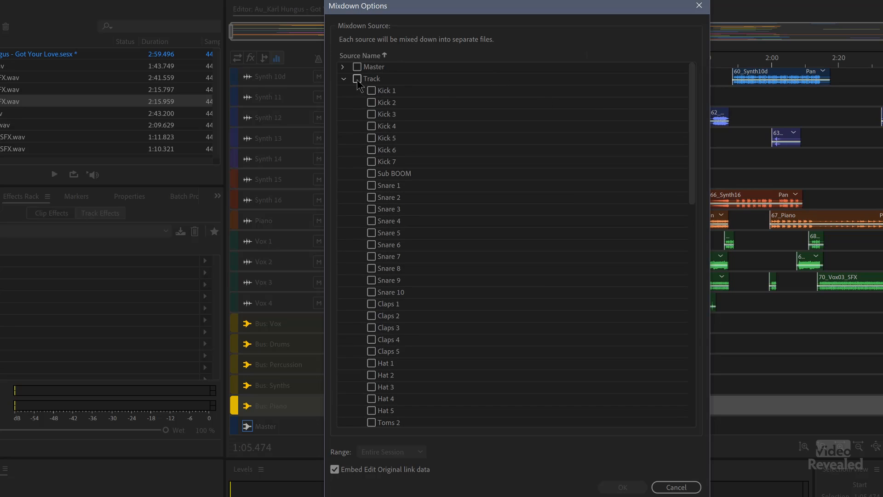
left_click(357, 78)
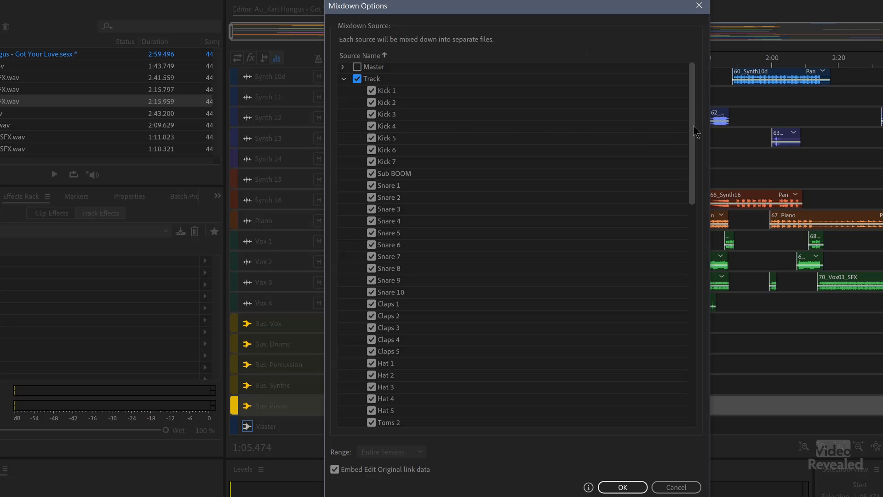
- Turn off embedding edit original link data, confirm, and export the track WAVs
scroll("down", 3)
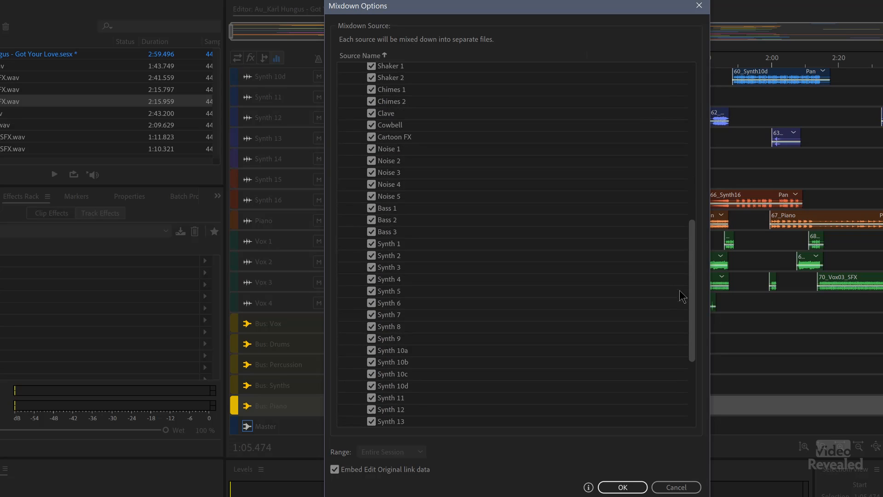
scroll("down", 3)
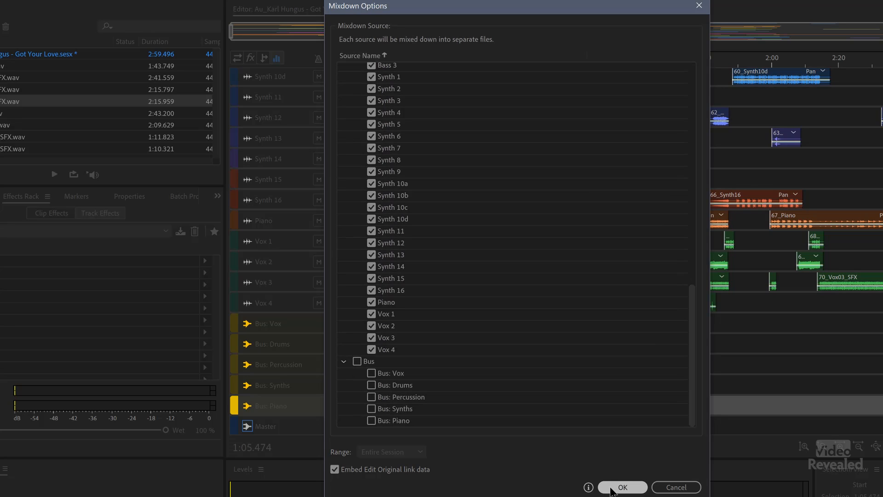
left_click(335, 469)
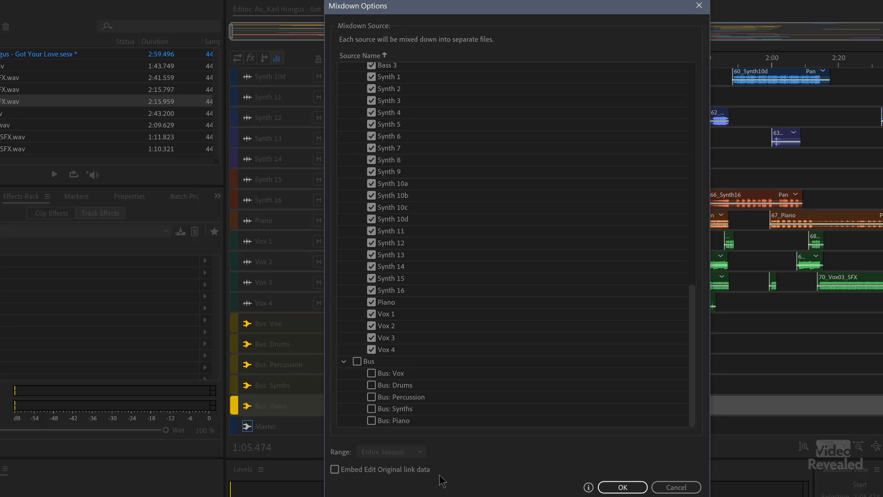
left_click(622, 487)
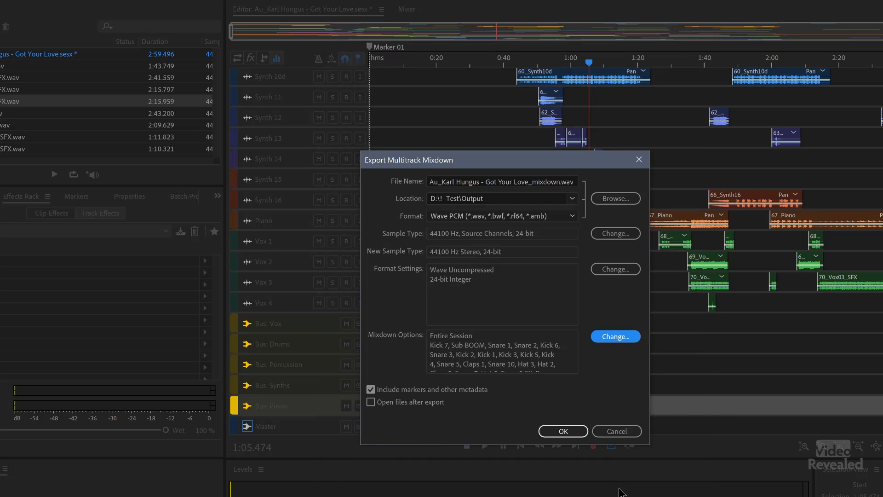
mouse_move(444, 361)
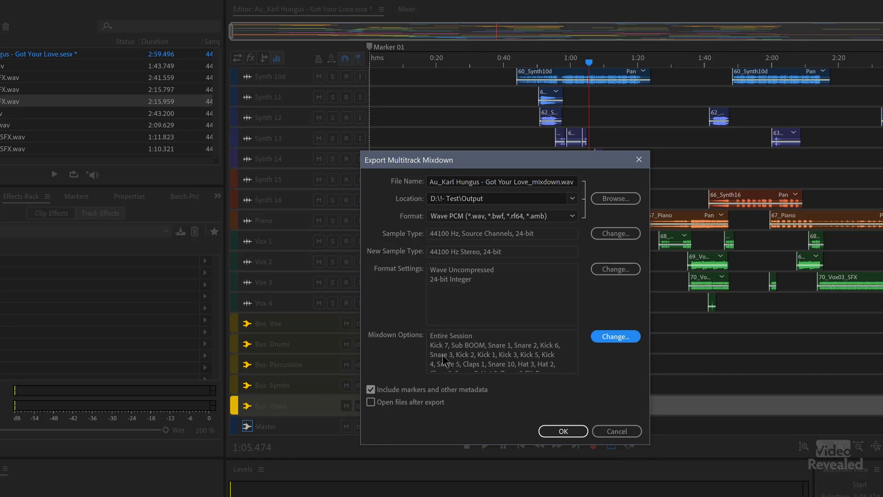
mouse_move(470, 363)
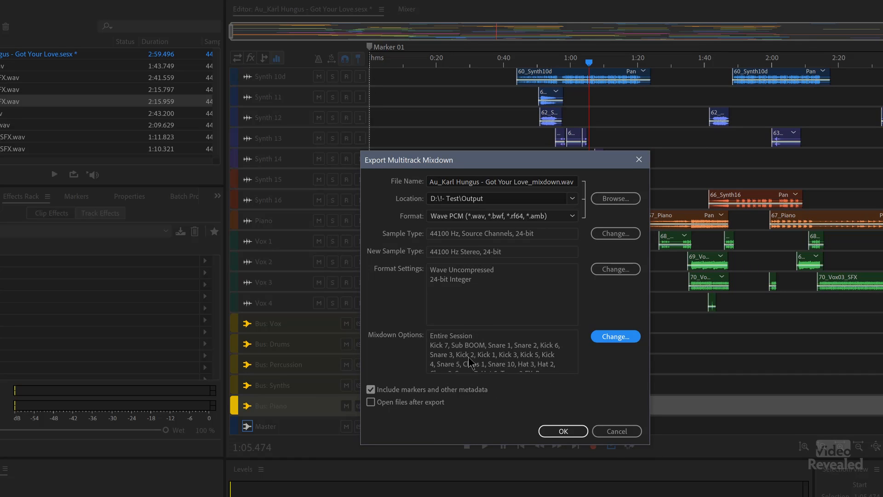
mouse_move(564, 431)
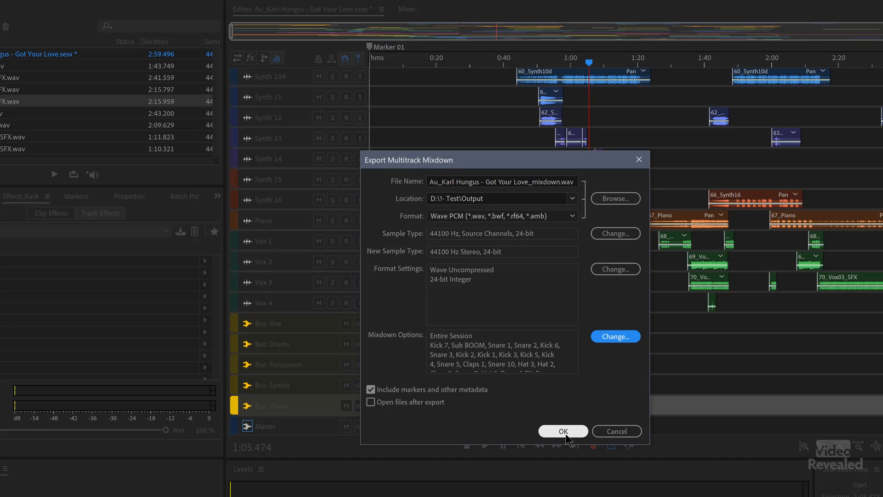
left_click(563, 431)
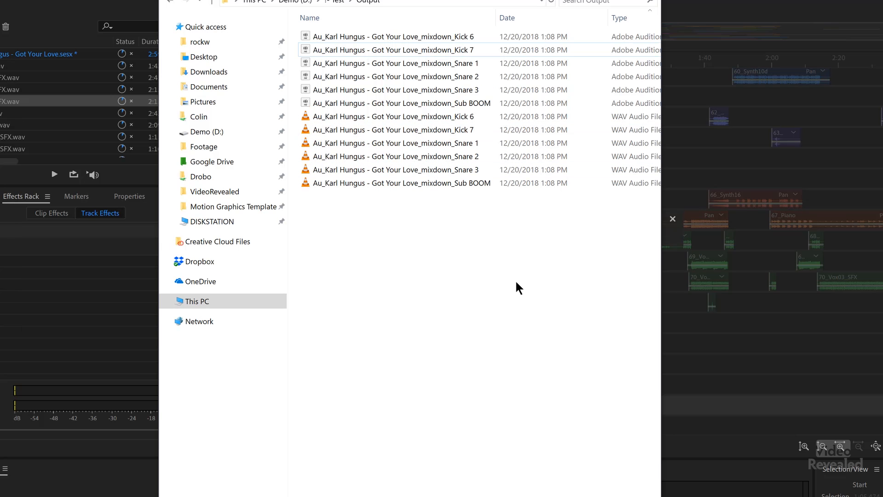
- Sort the exported WAVs in the Output folder by Name
left_click(309, 18)
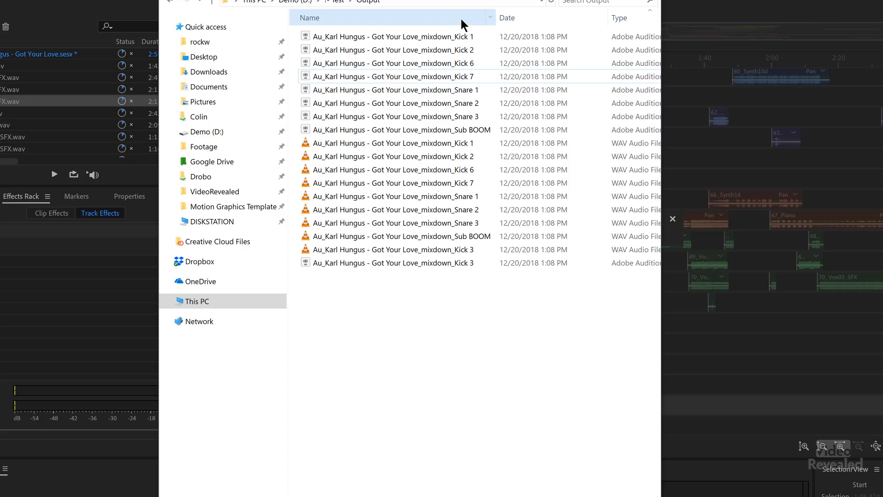
left_click(309, 17)
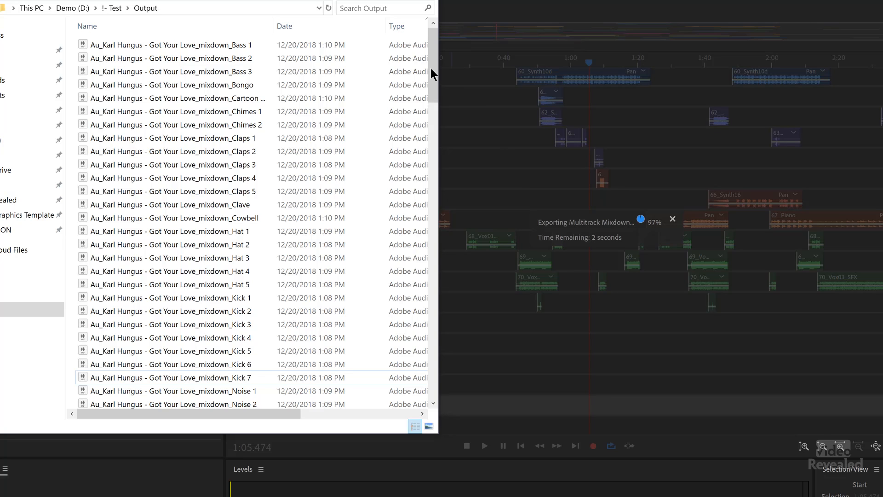
- Preview the exported Synth 10b WAV in VLC and skip ahead in it
scroll("down", 3)
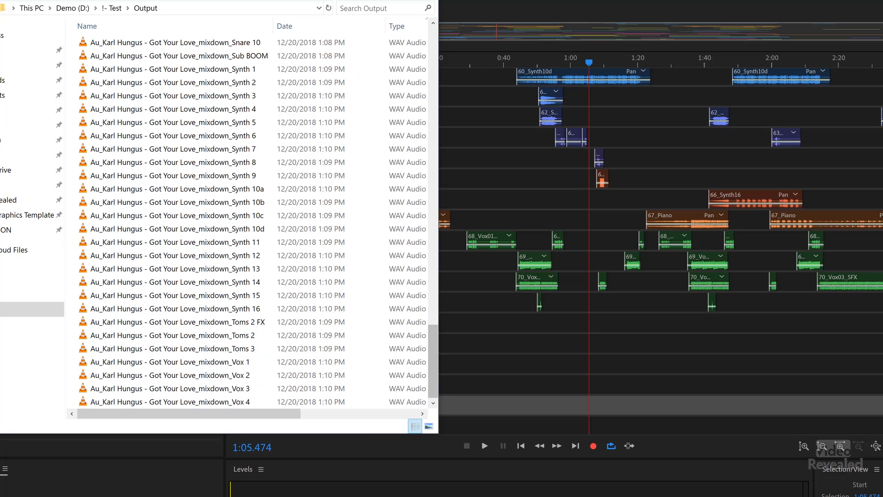
mouse_move(434, 371)
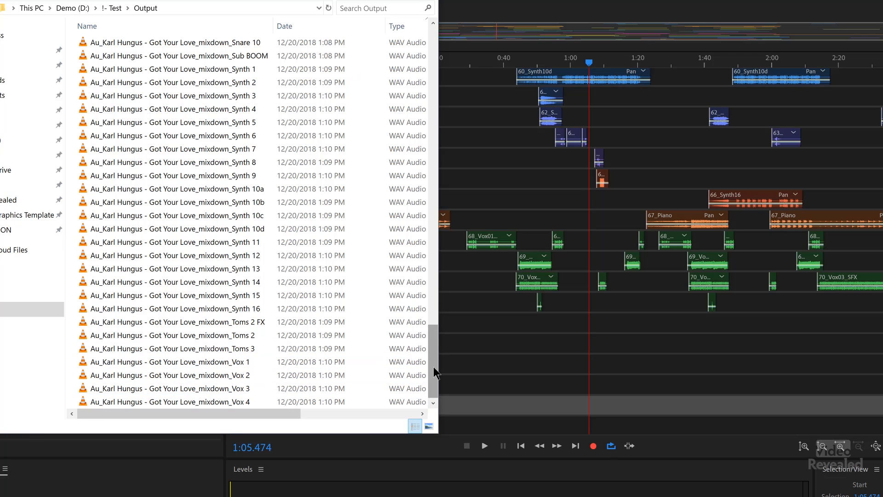
scroll("up", 3)
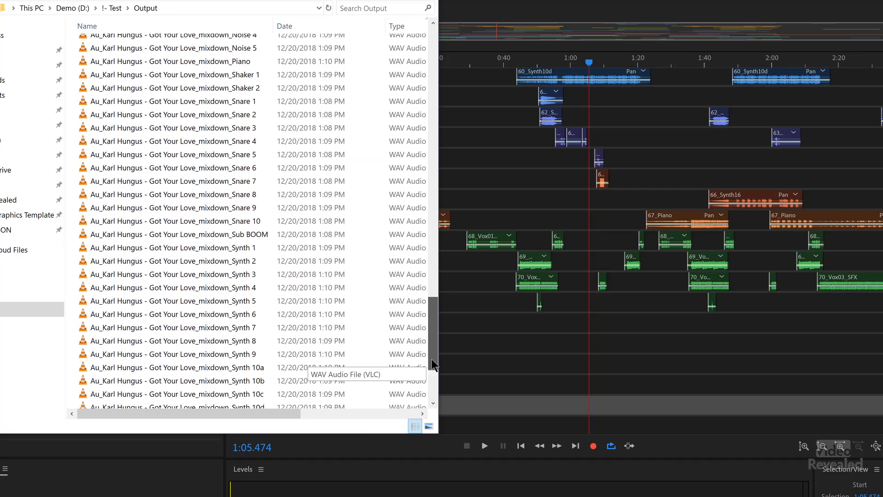
scroll("down", 3)
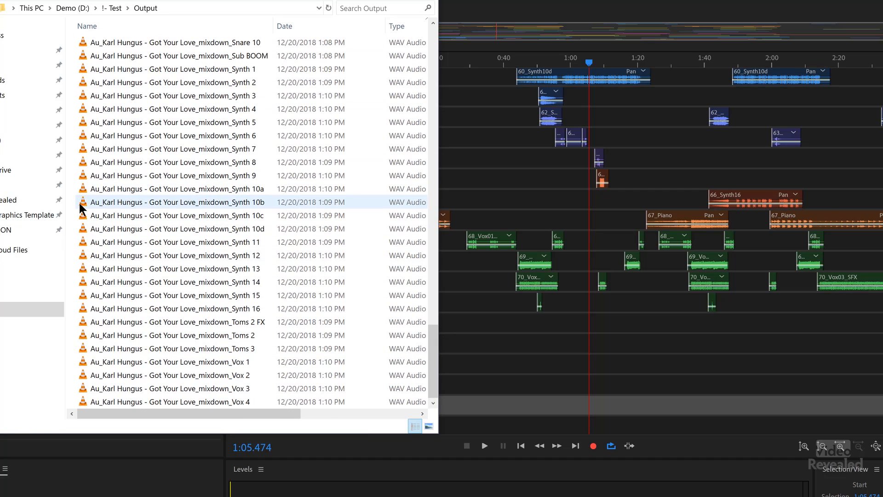
double_click(173, 202)
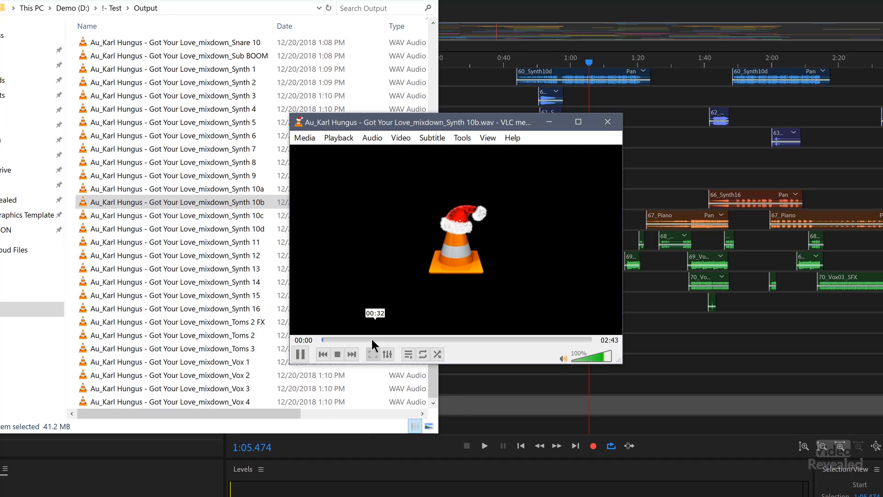
left_click(607, 121)
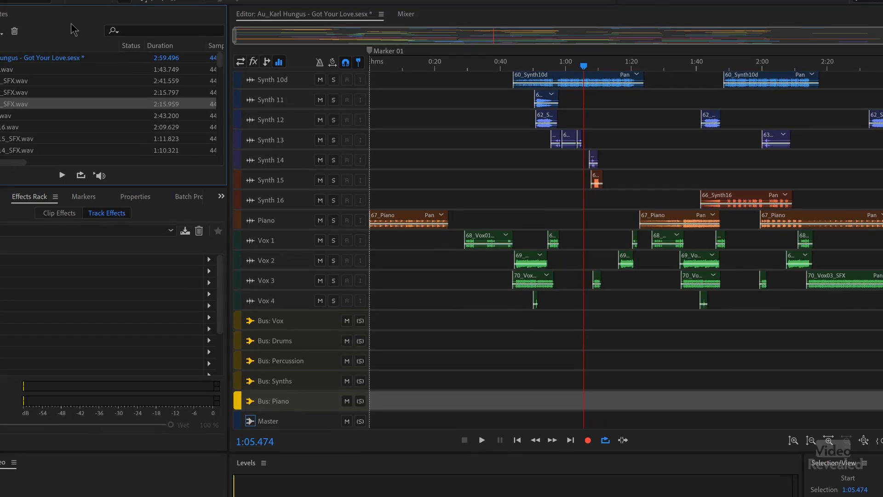
- Close all open files with File > Close All, saving the session changes
left_click(7, 17)
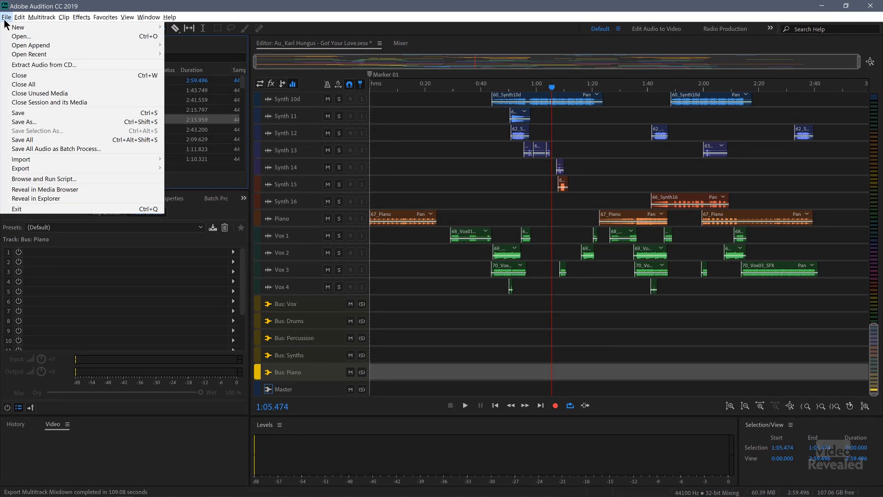
left_click(19, 75)
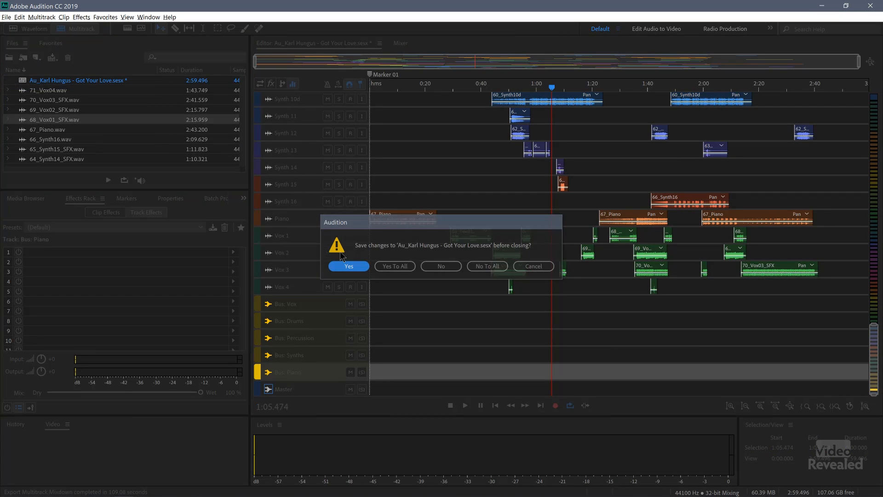
left_click(441, 266)
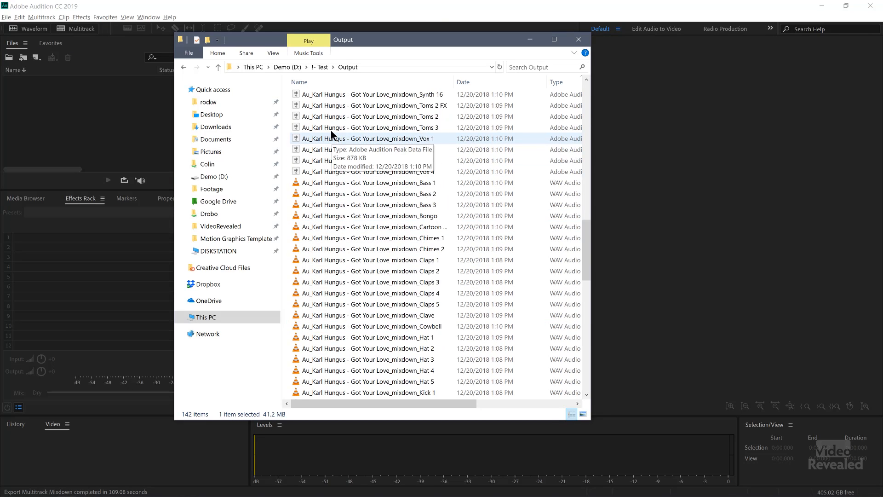
- Scroll through the exported WAV stems in the Output folder
scroll("down", 3)
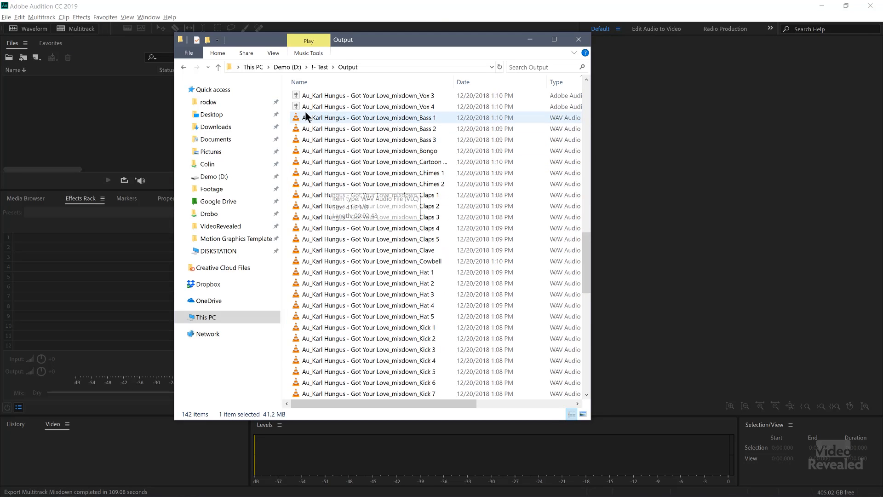
scroll("down", 3)
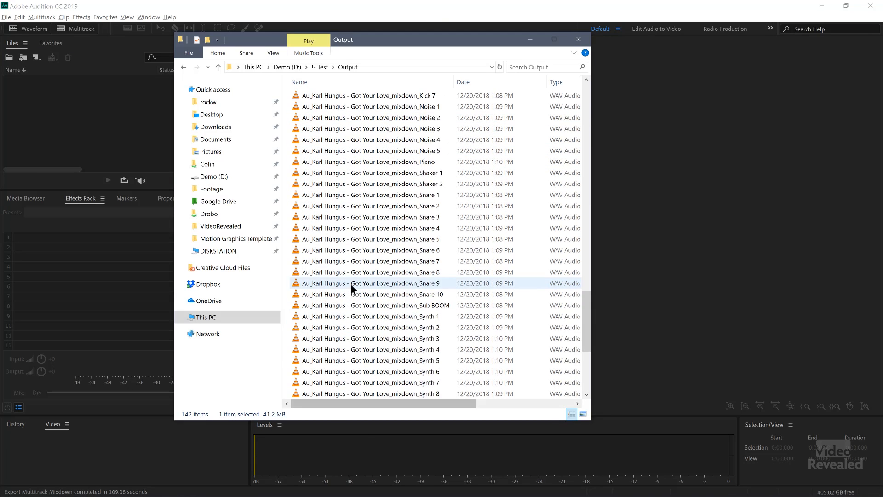
scroll("down", 3)
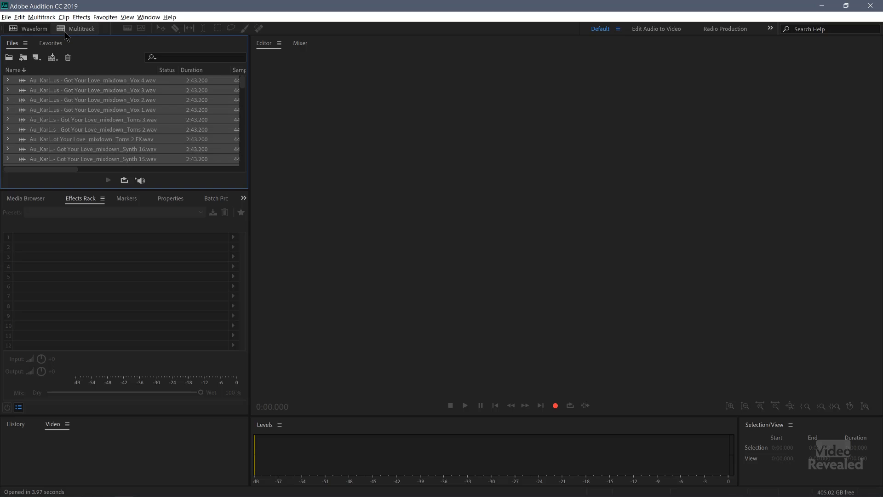
- Insert the loaded stems into a new multitrack session 'imported tracks' with Template set to None
left_click(80, 28)
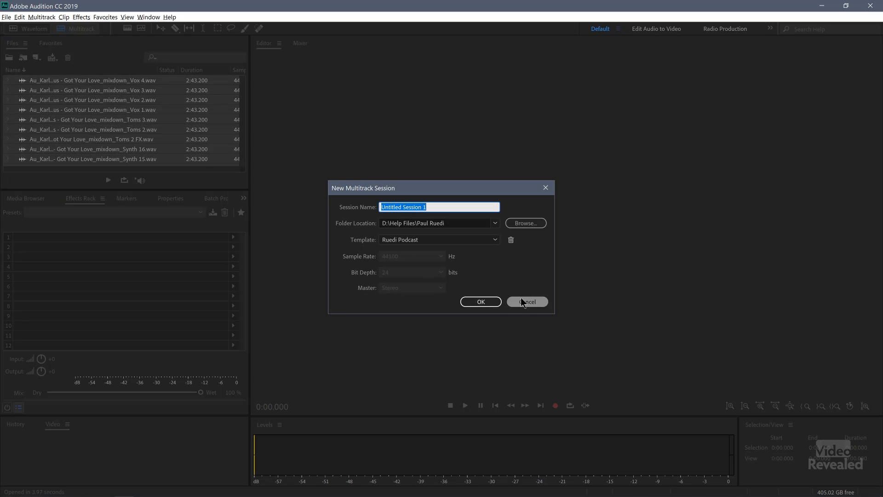
left_click(526, 301)
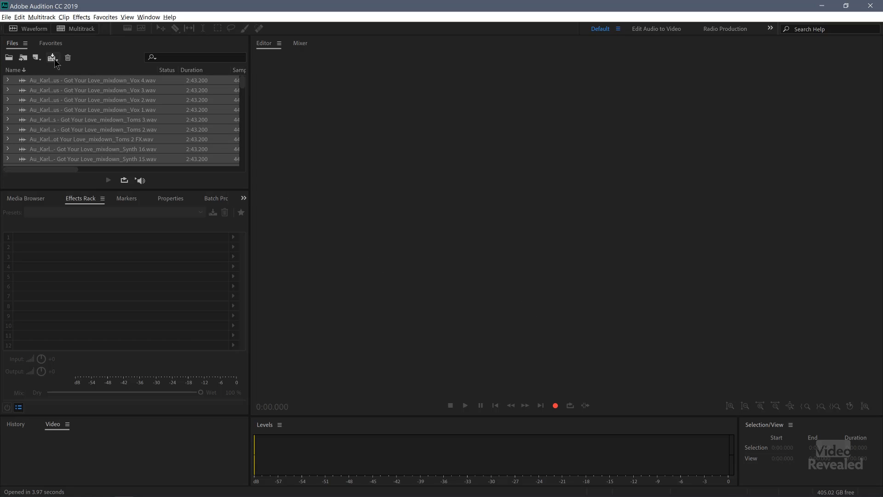
mouse_move(52, 57)
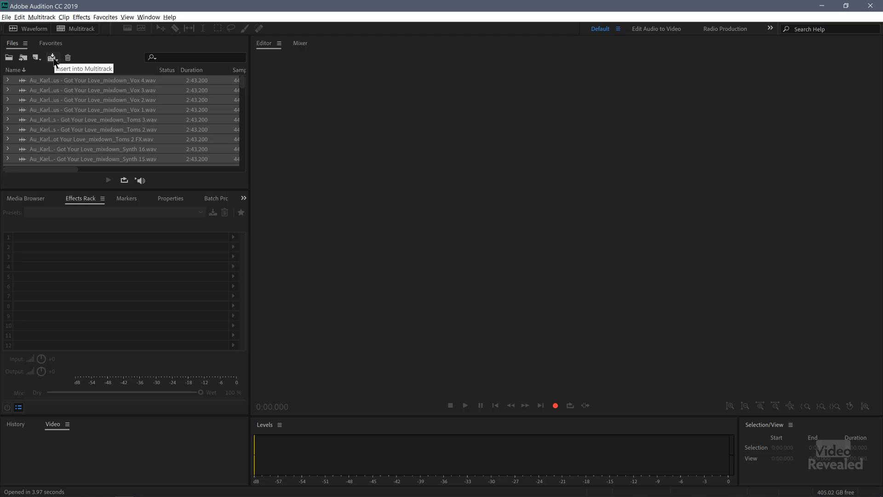
left_click(37, 57)
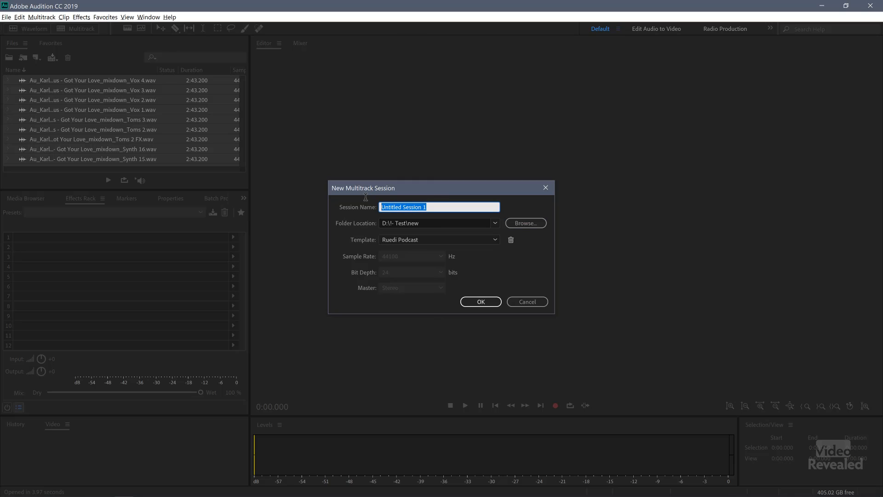
type("importe")
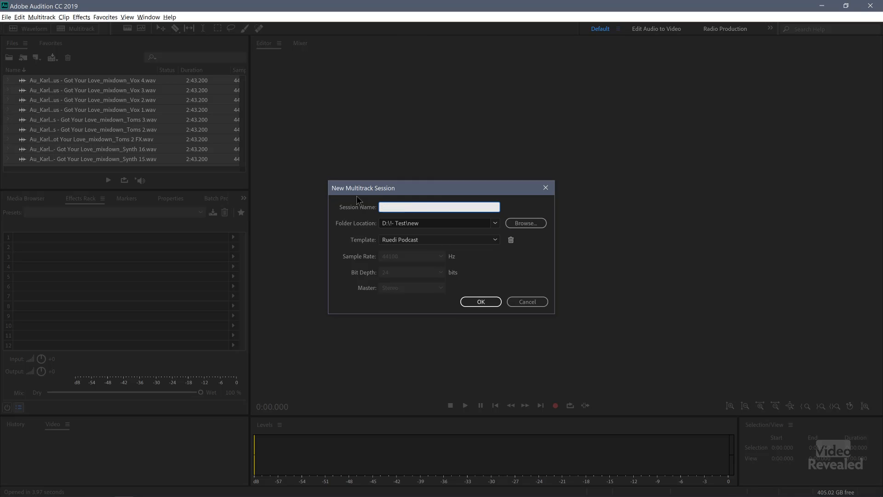
type("imported tracks")
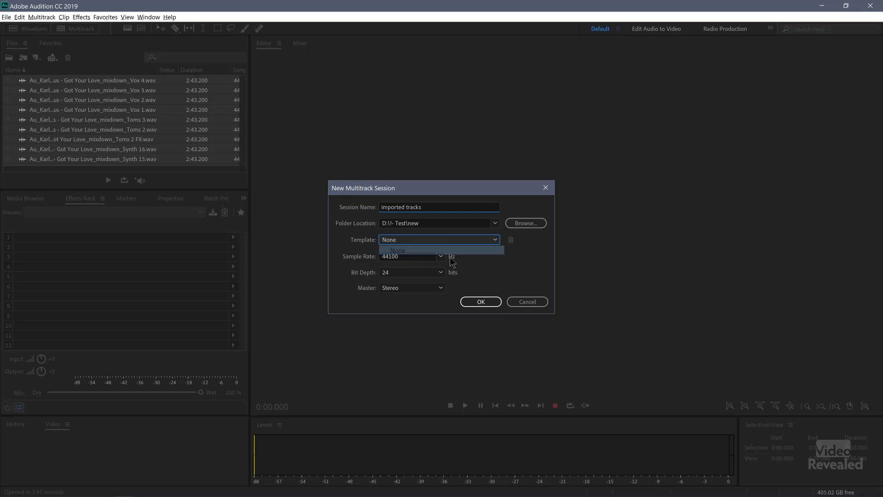
left_click(480, 302)
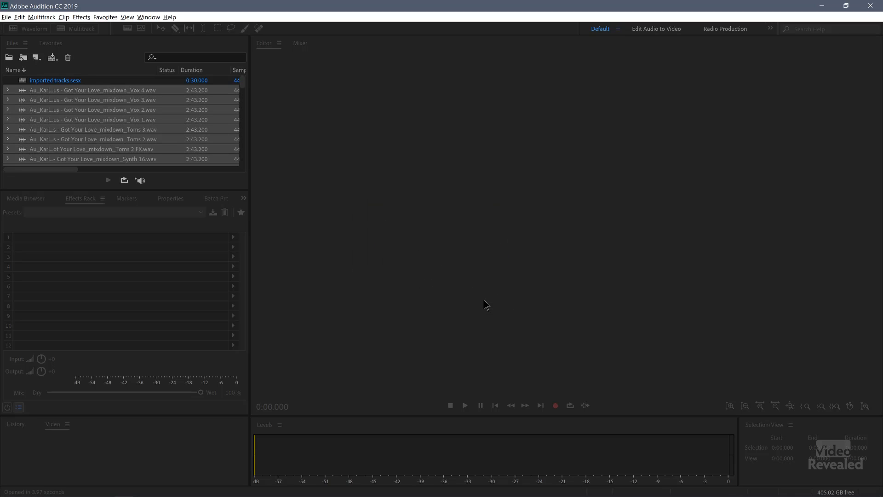
mouse_move(379, 238)
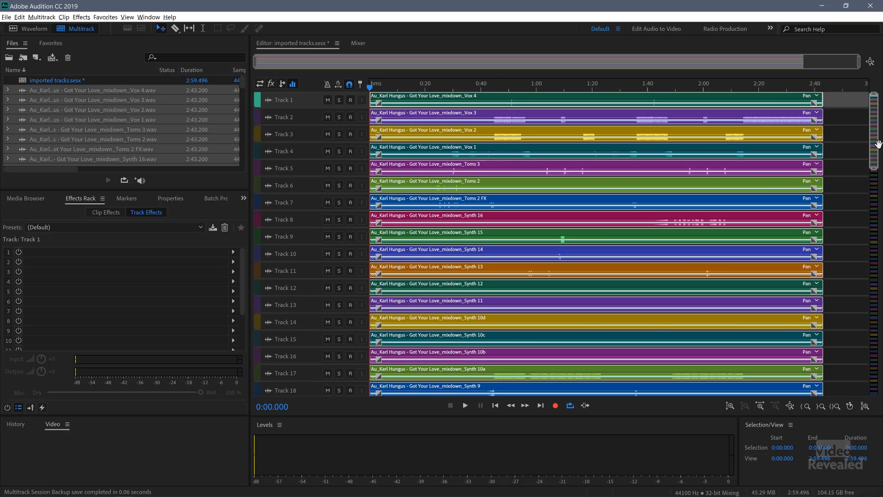
- Scroll down the session's tracks and enlarge Track 53 to inspect the Hat 5 waveform
scroll("down", 3)
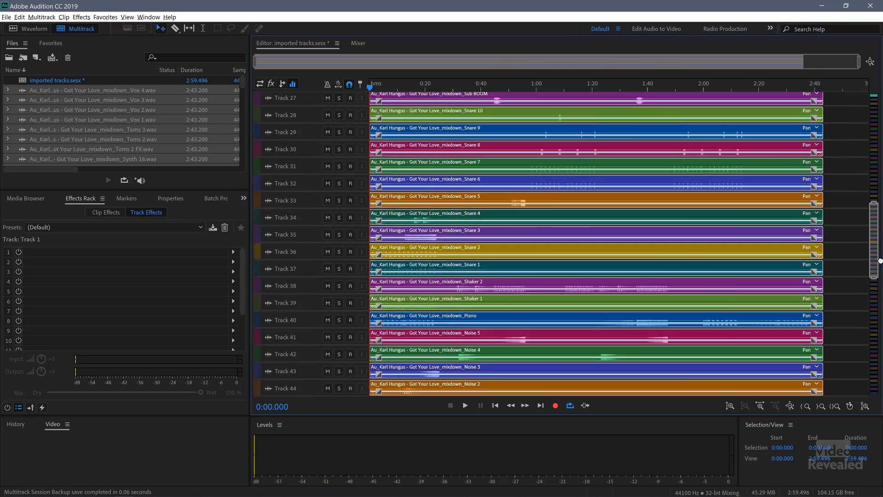
scroll("down", 3)
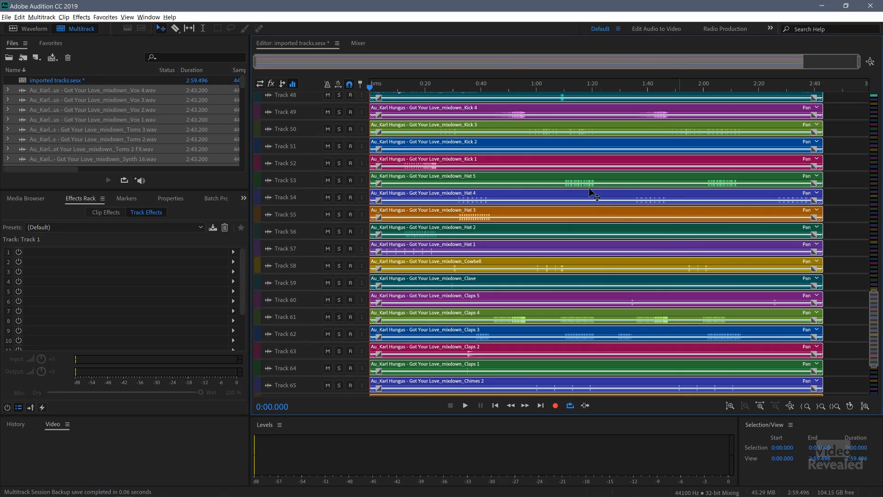
mouse_move(361, 186)
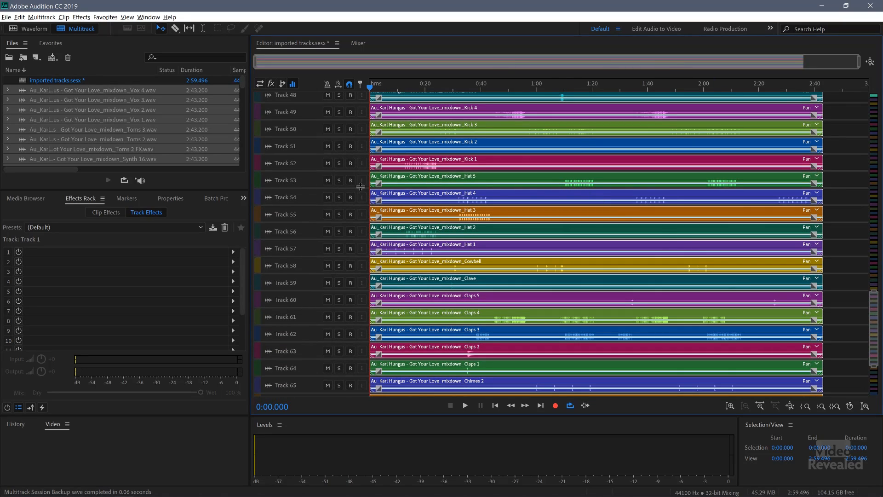
left_click(286, 180)
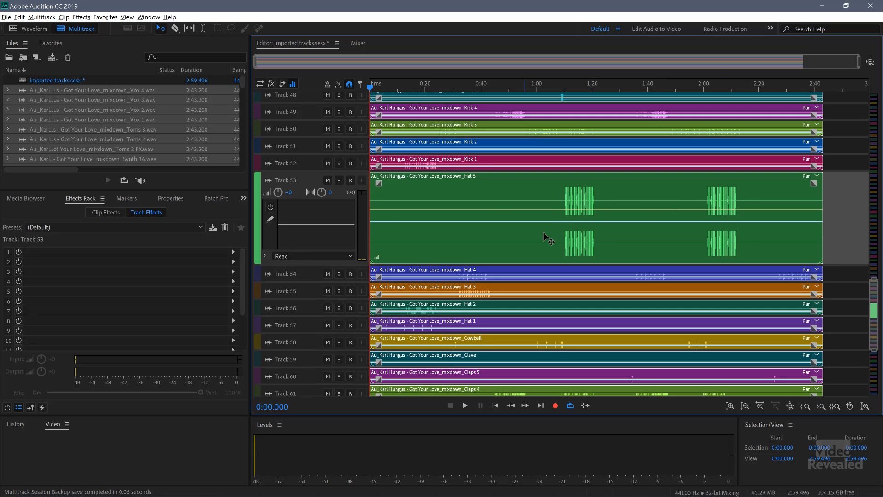
mouse_move(641, 188)
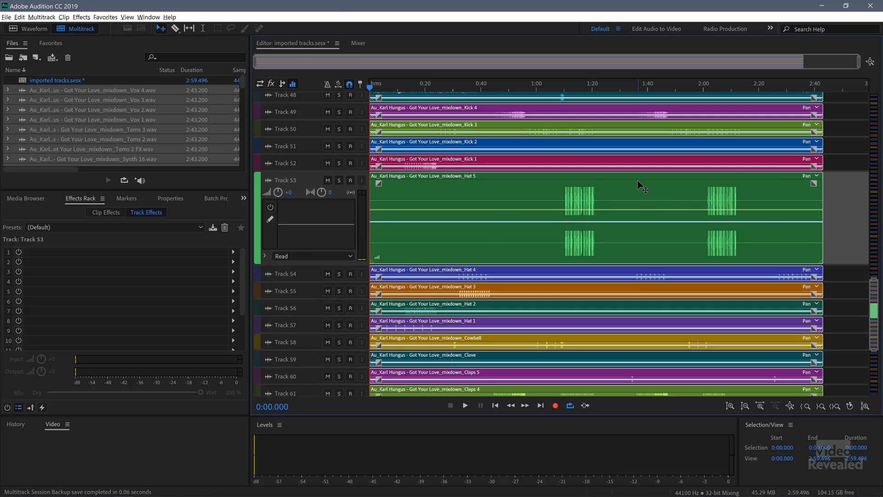